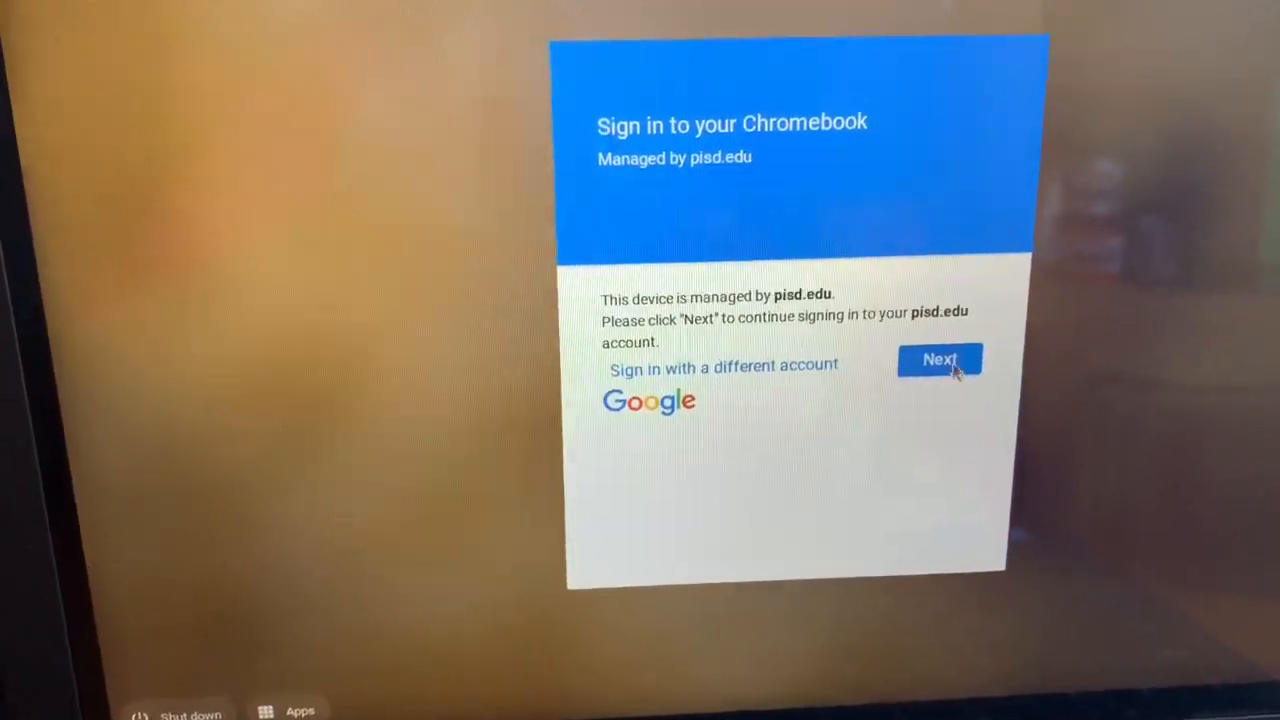
Continue past the managed Chromebook notice and choose PISD Network Login in ClassLink
click(938, 359)
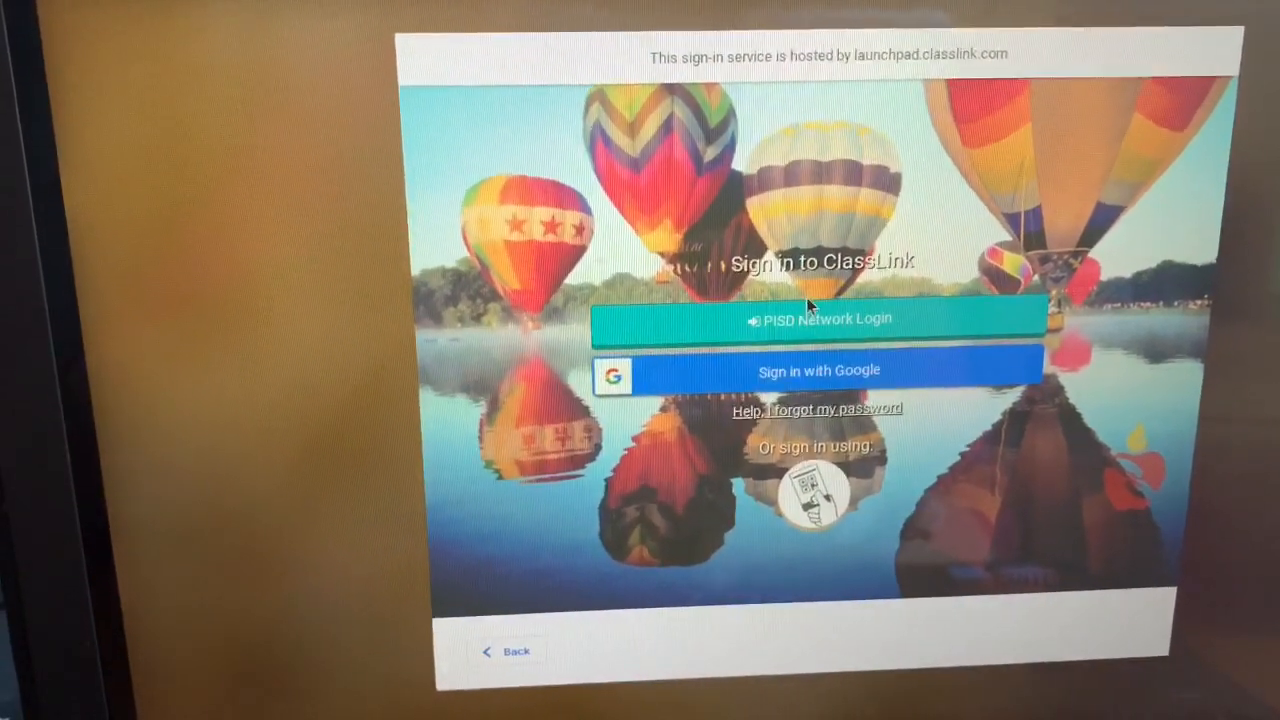
mouse_move(815, 318)
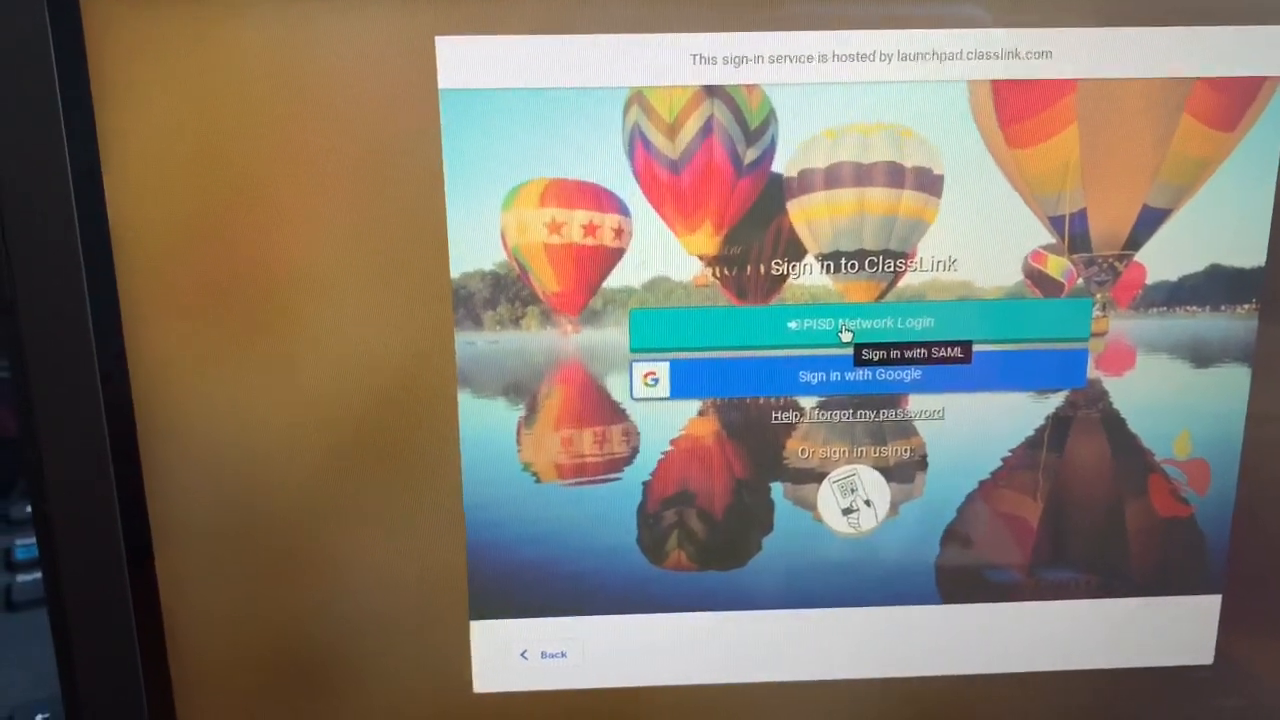
mouse_move(835, 382)
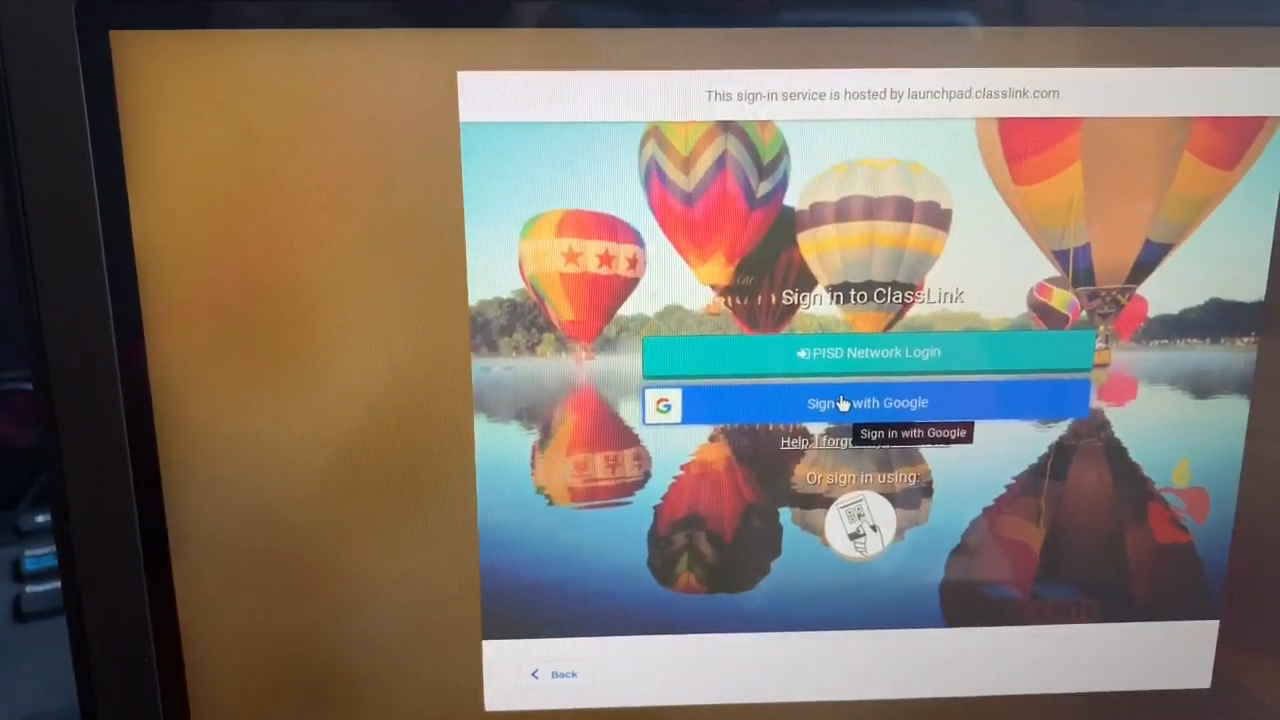
mouse_move(843, 358)
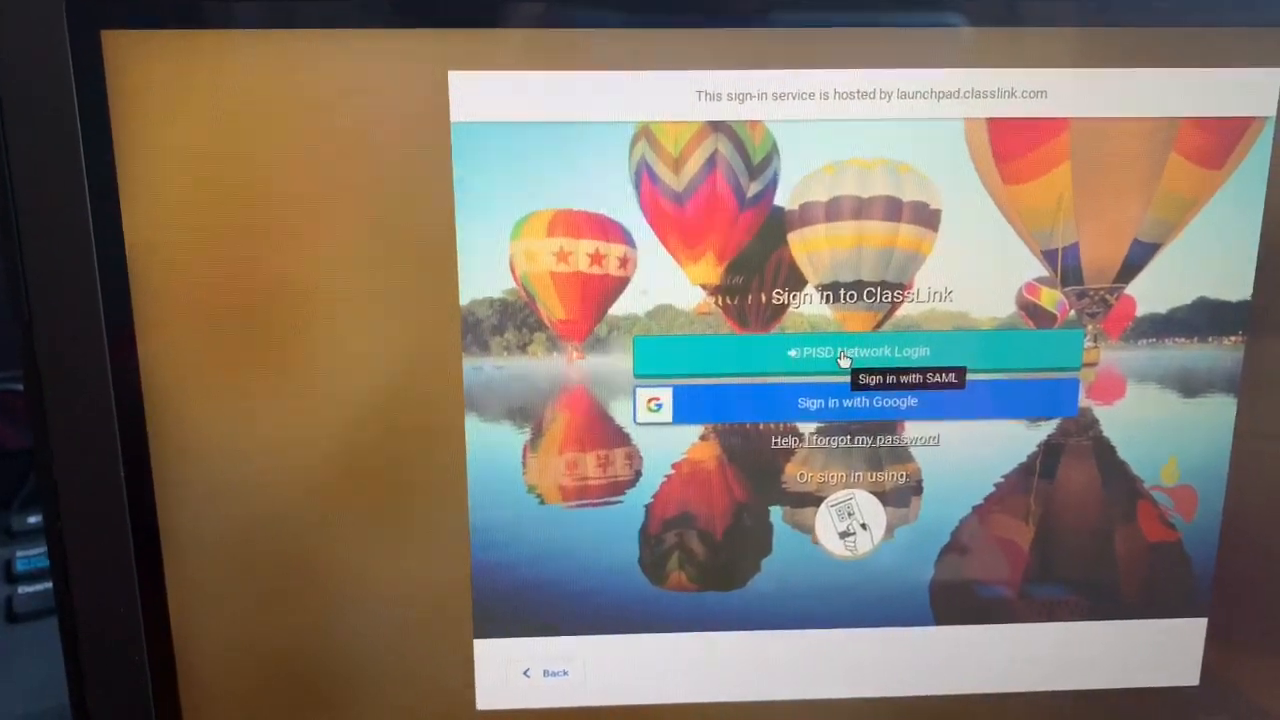
click(856, 351)
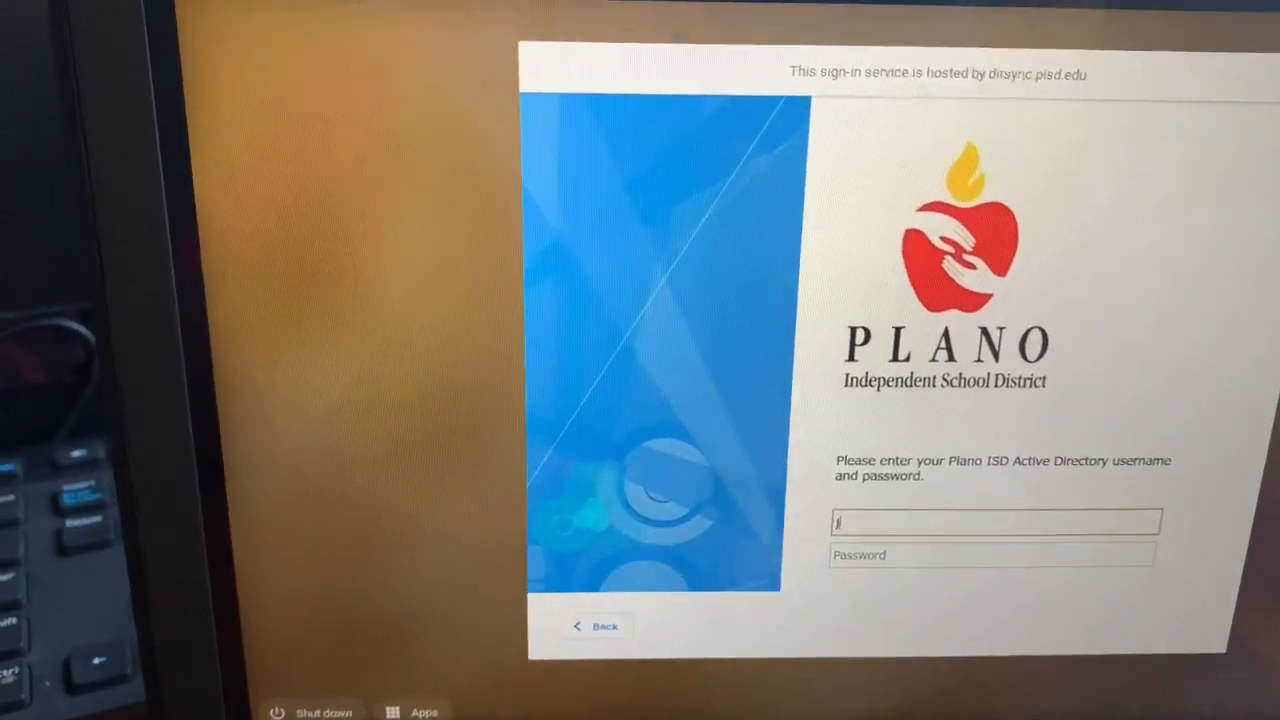
text(Jase)
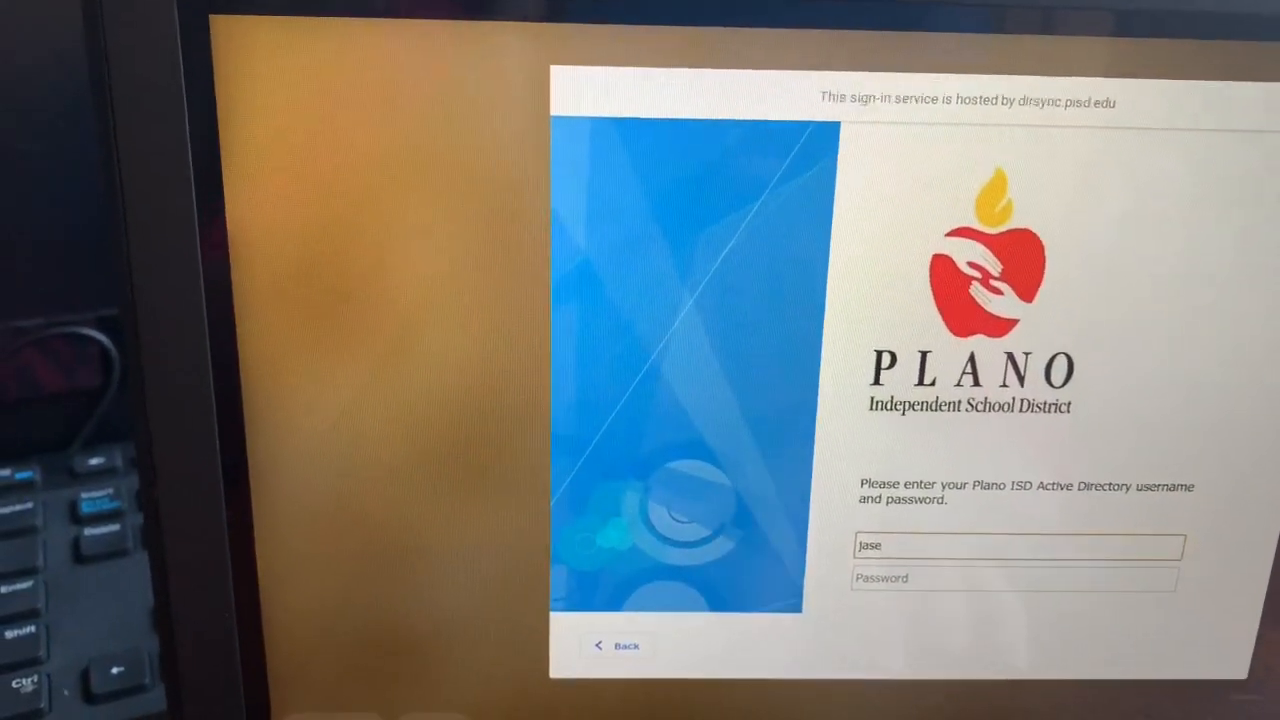
text(.)
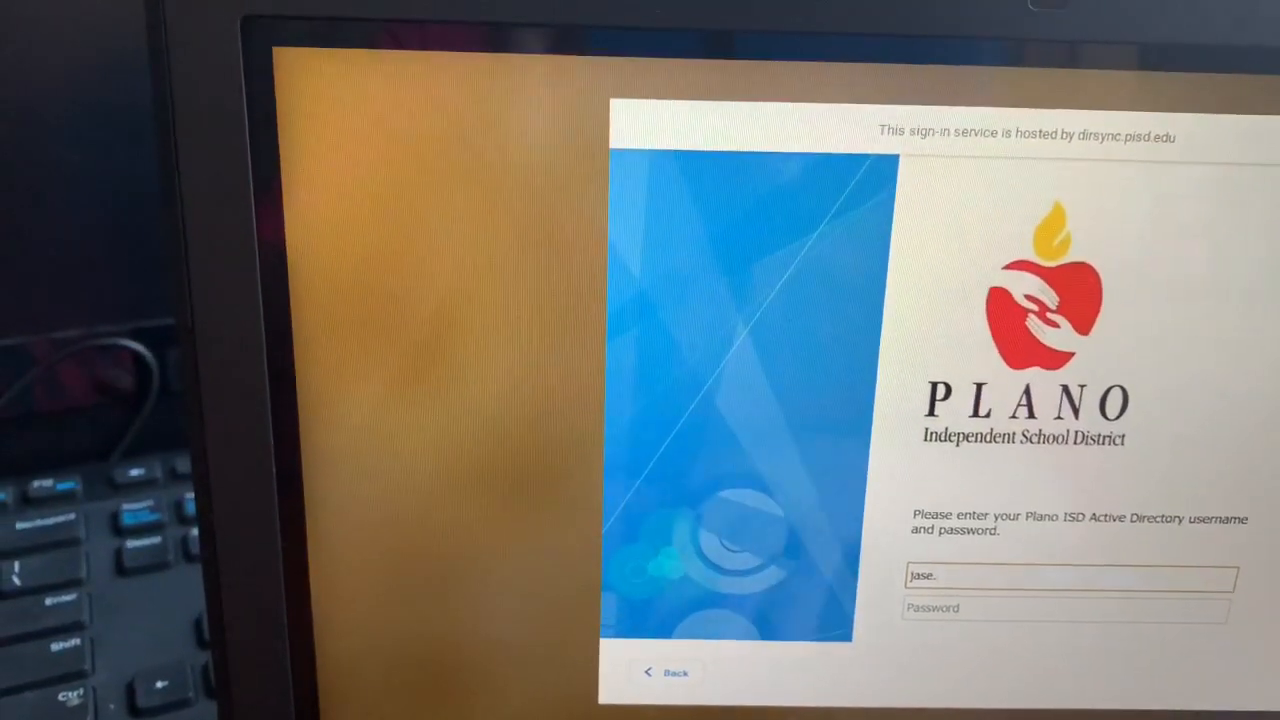
text(adam)
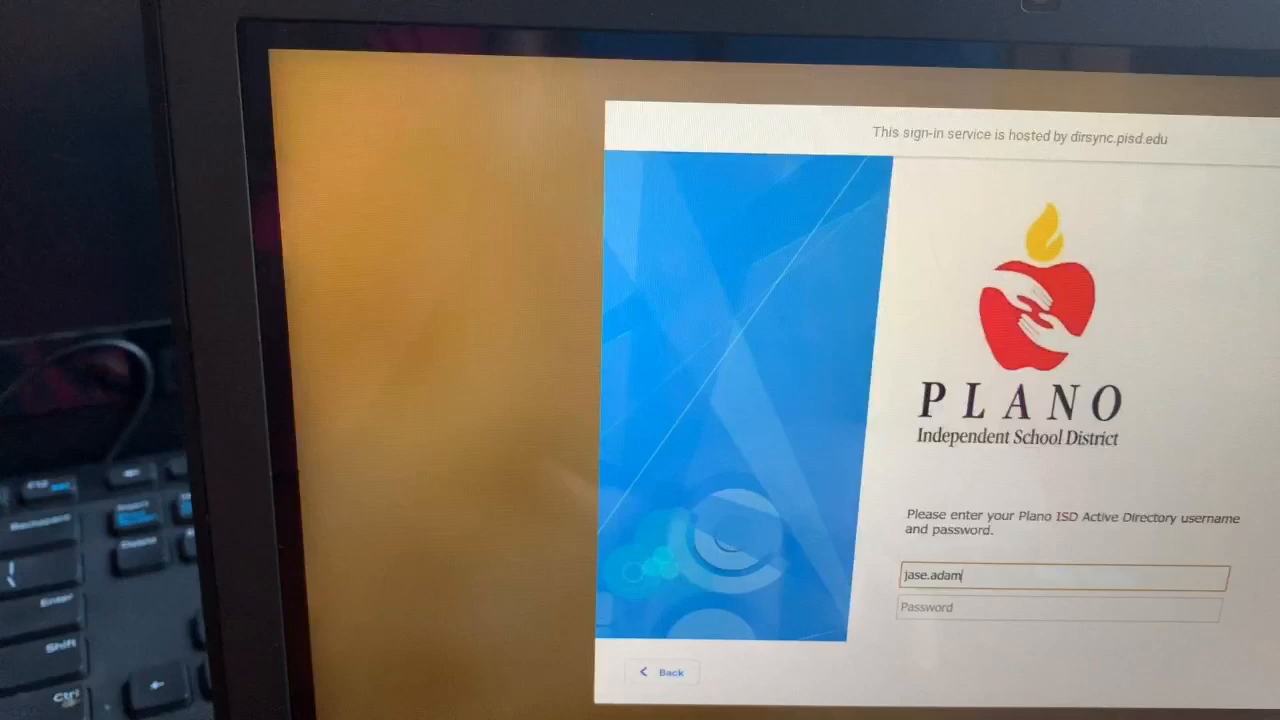
text(s.)
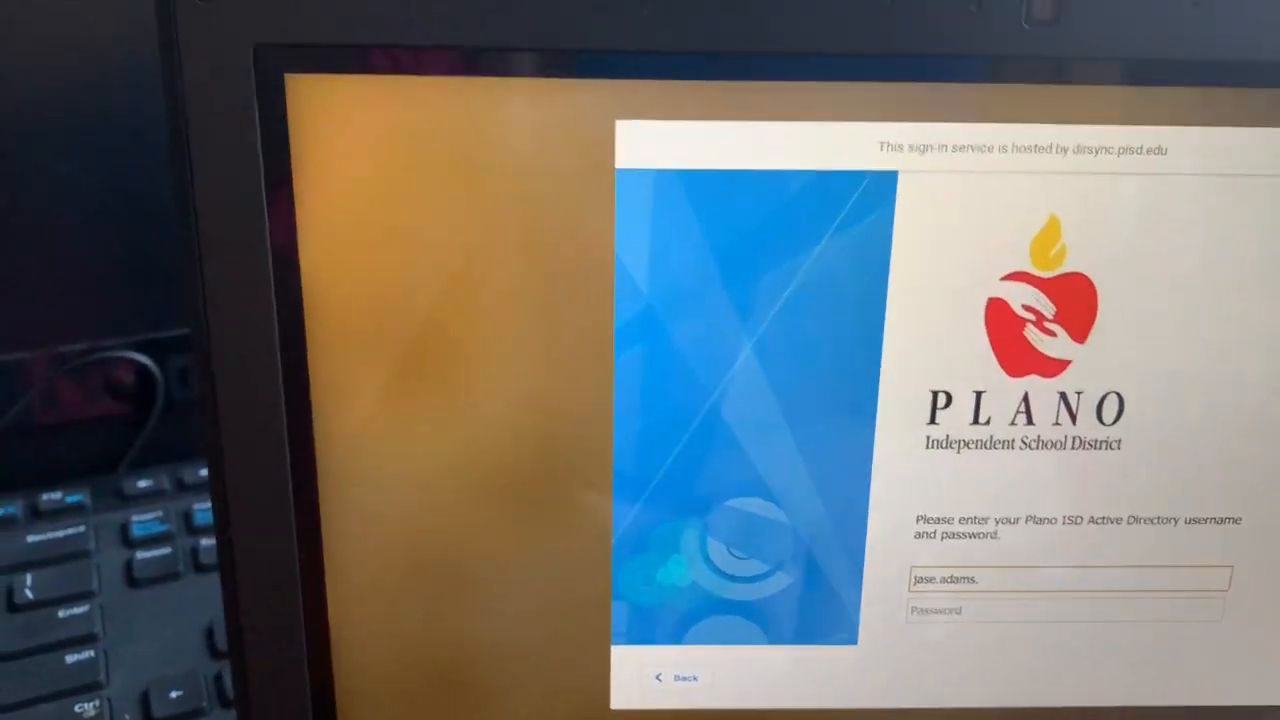
text(1)
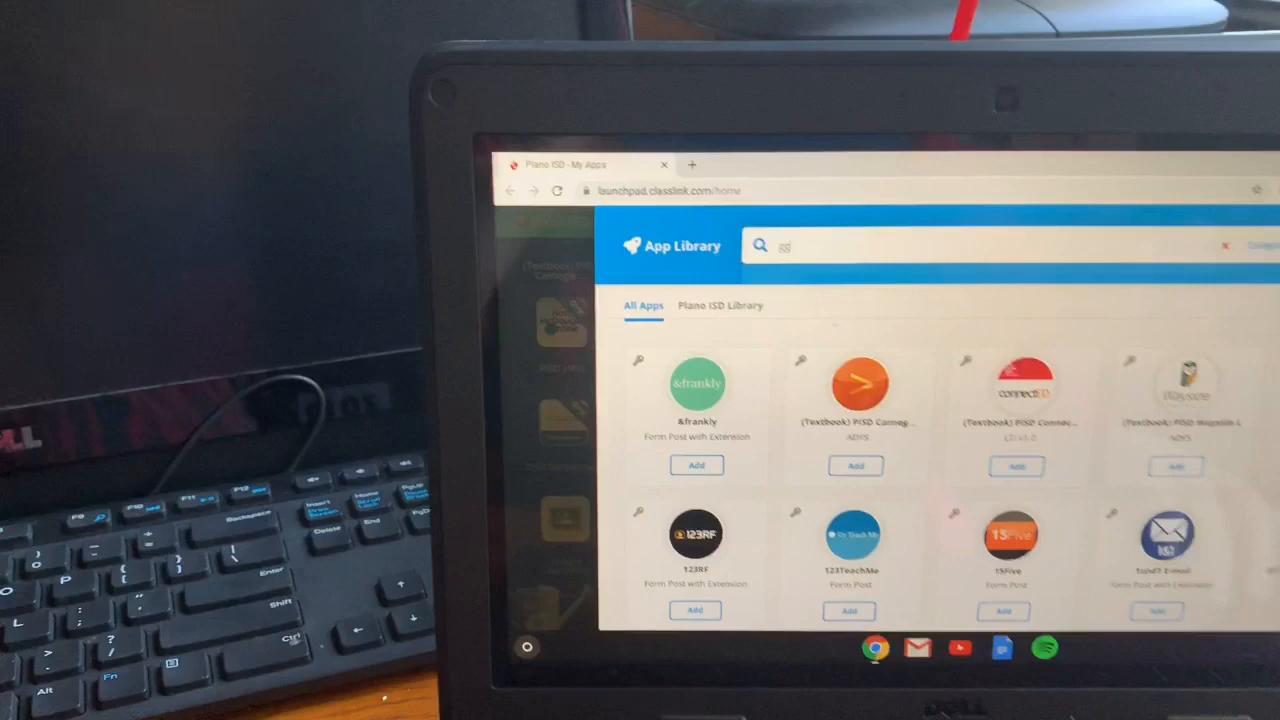
Search the ClassLink App Library for Google Classroom
text(google cl)
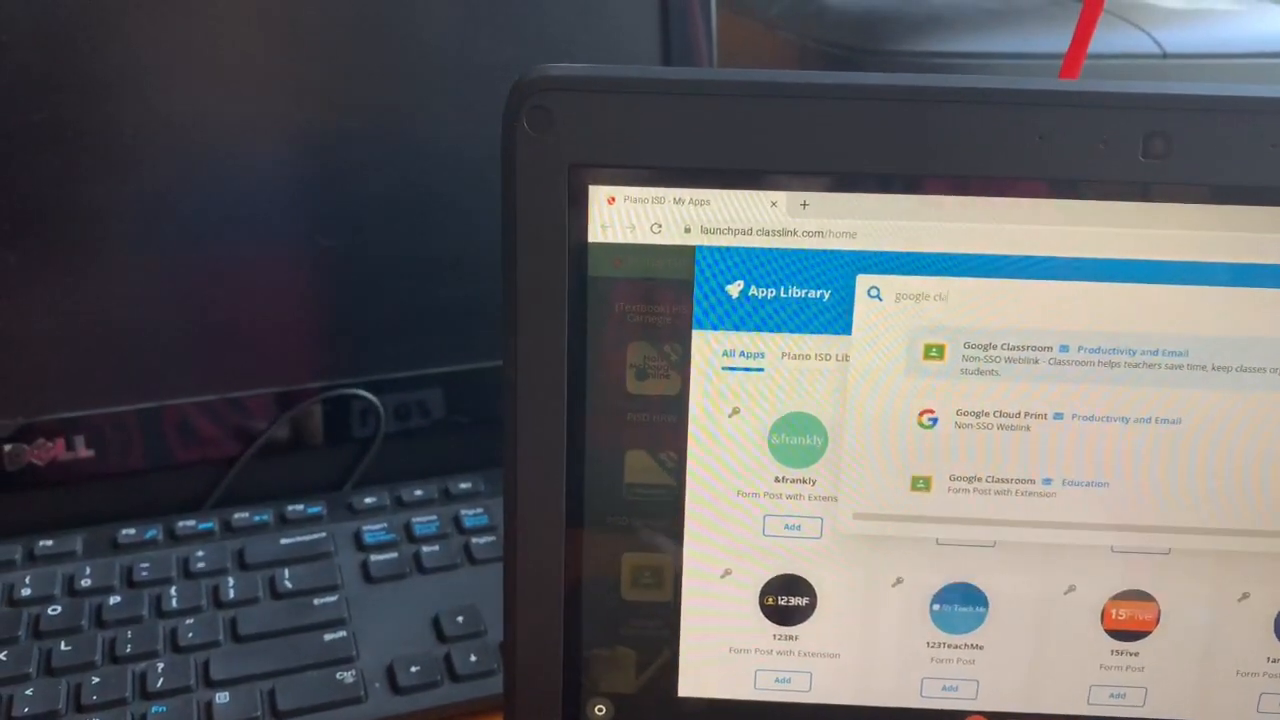
text(ssrm)
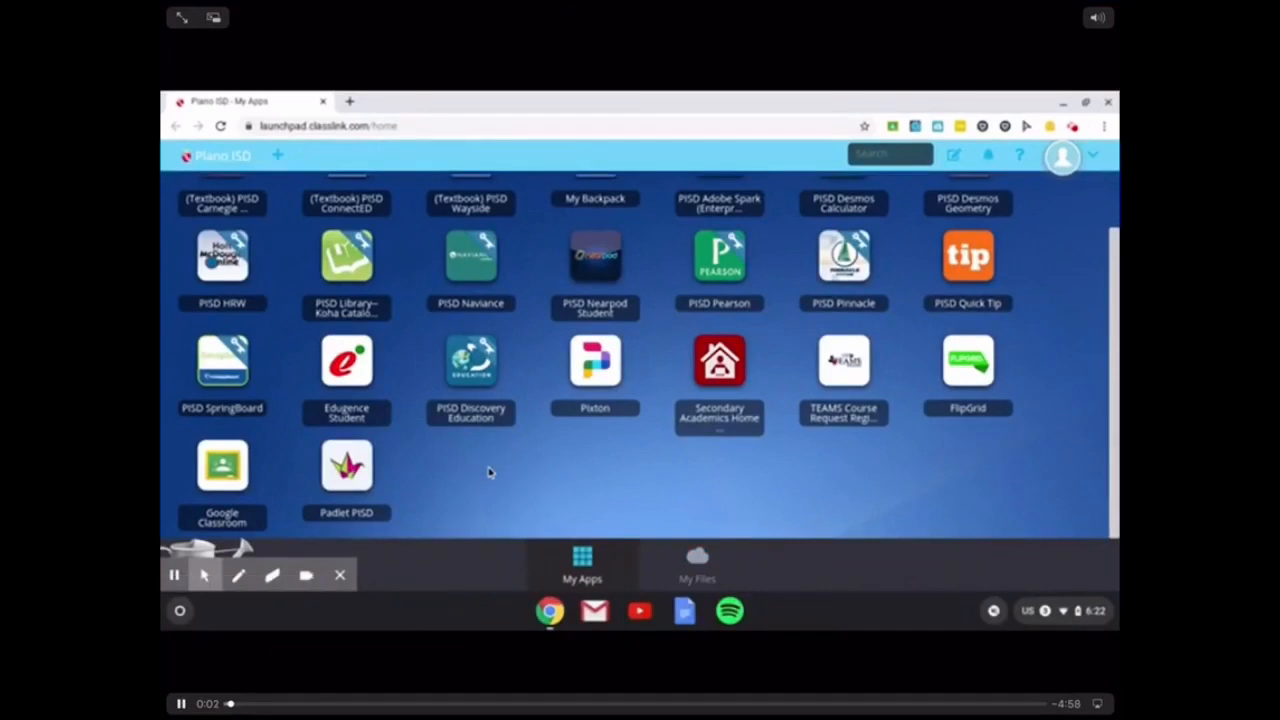
mouse_move(222, 470)
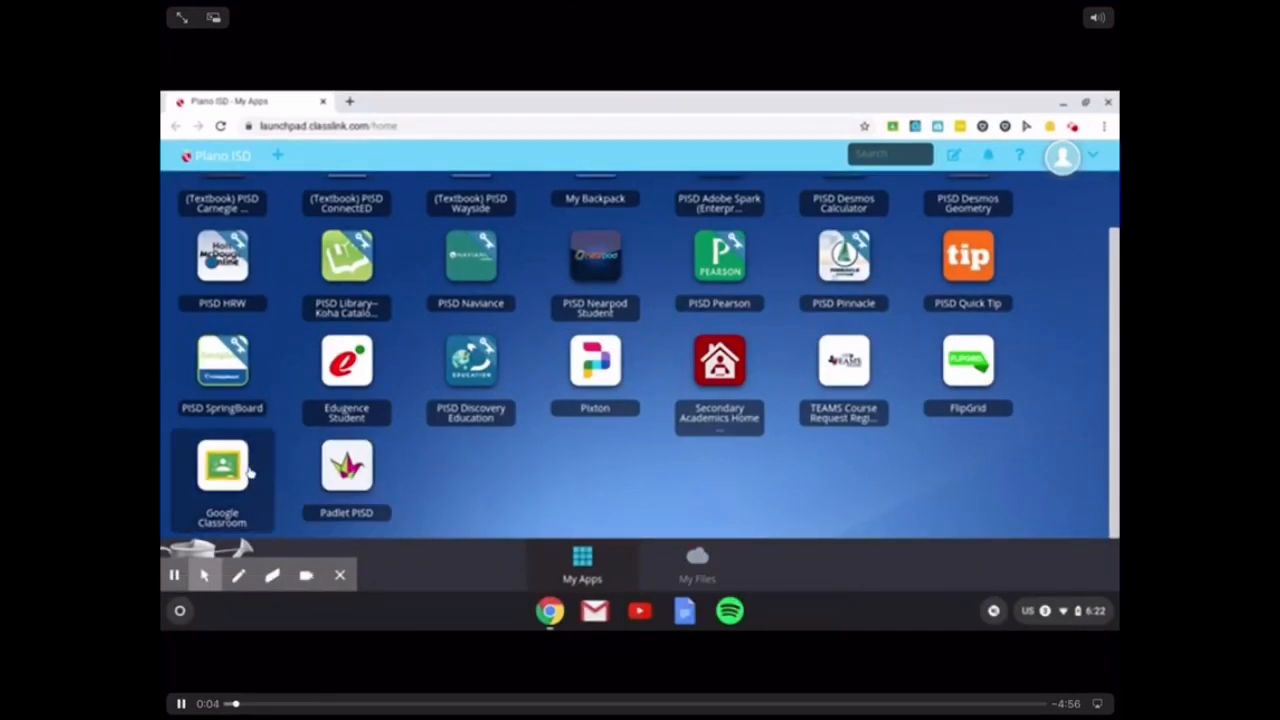
mouse_move(222, 467)
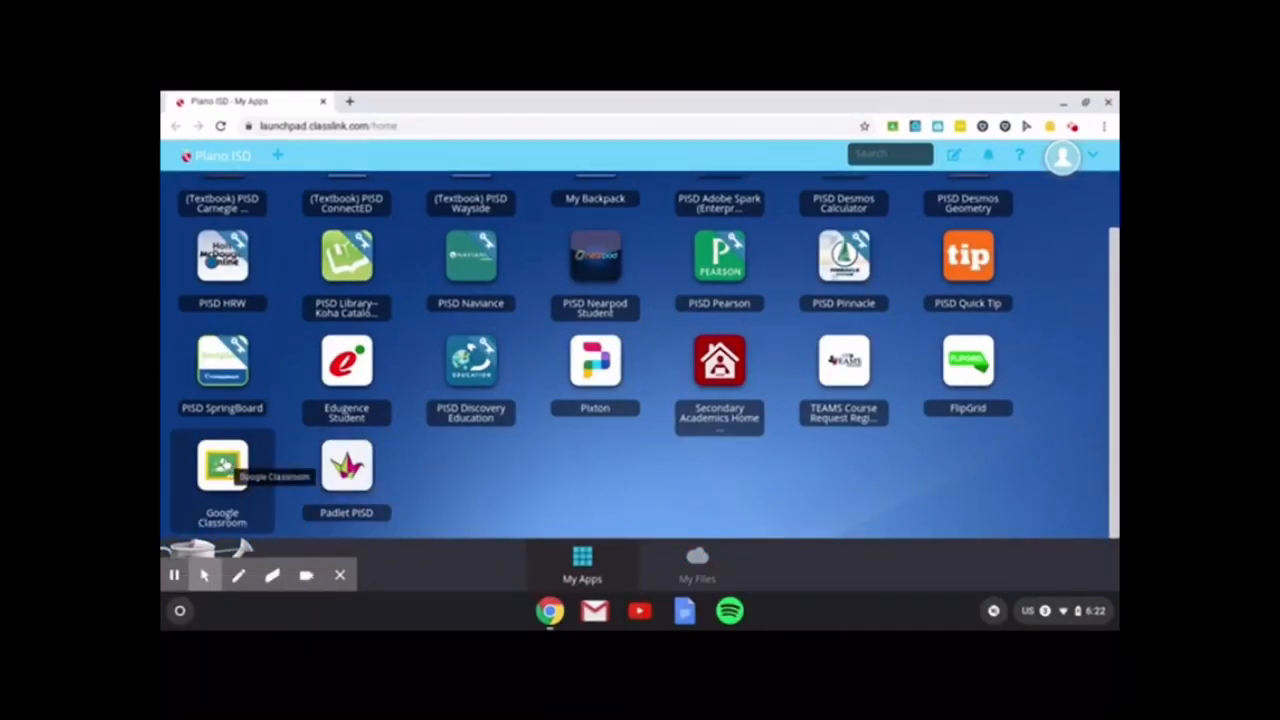
Launch Google Classroom from its ClassLink tile and start joining a new class
click(222, 463)
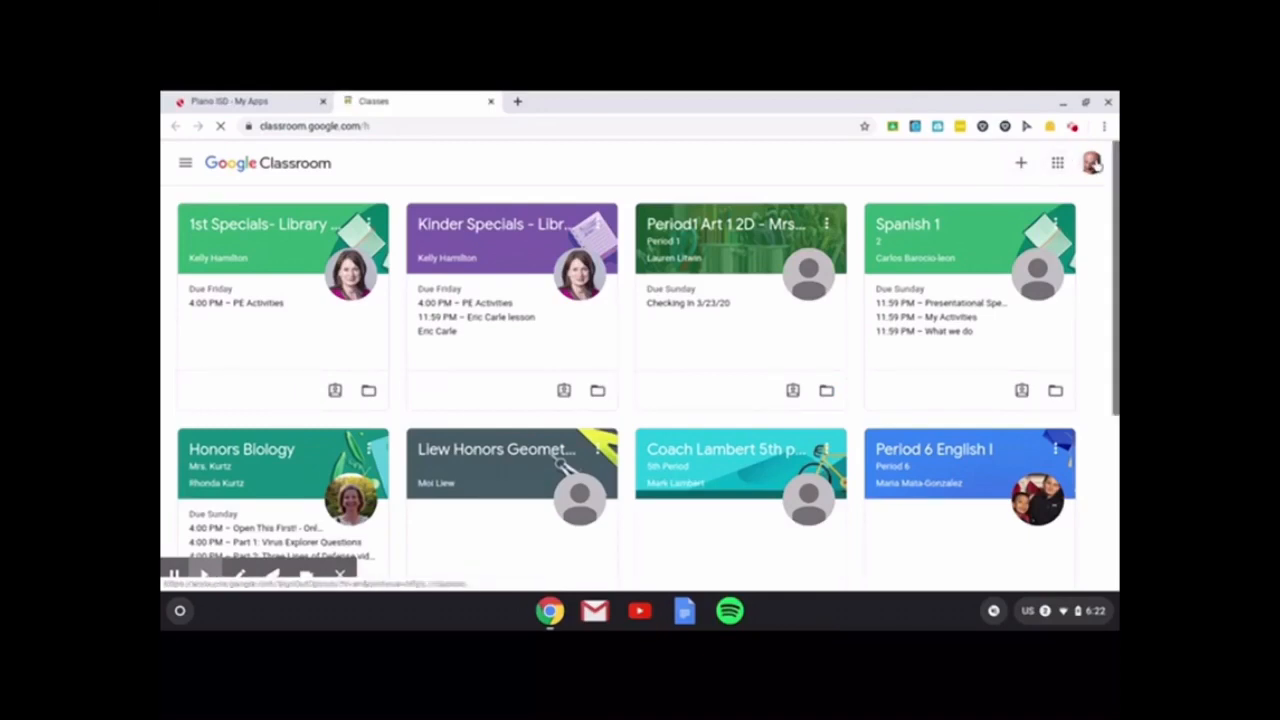
mouse_move(1091, 163)
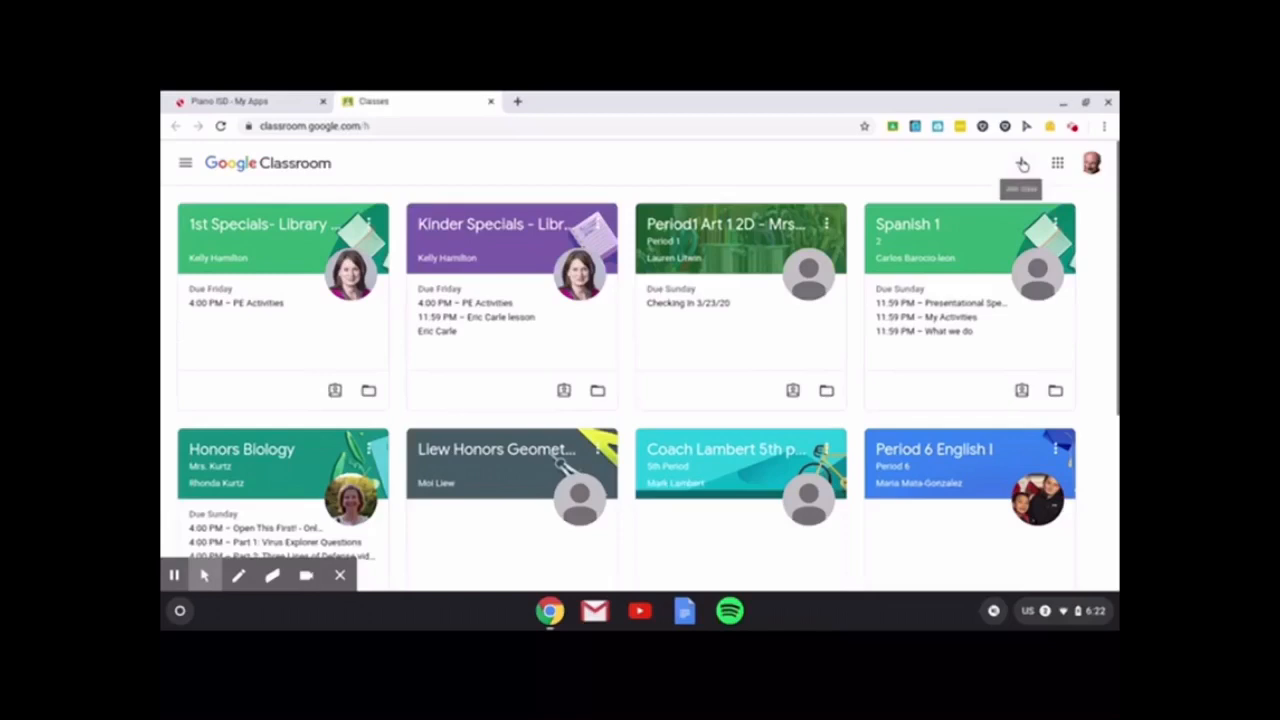
click(1022, 163)
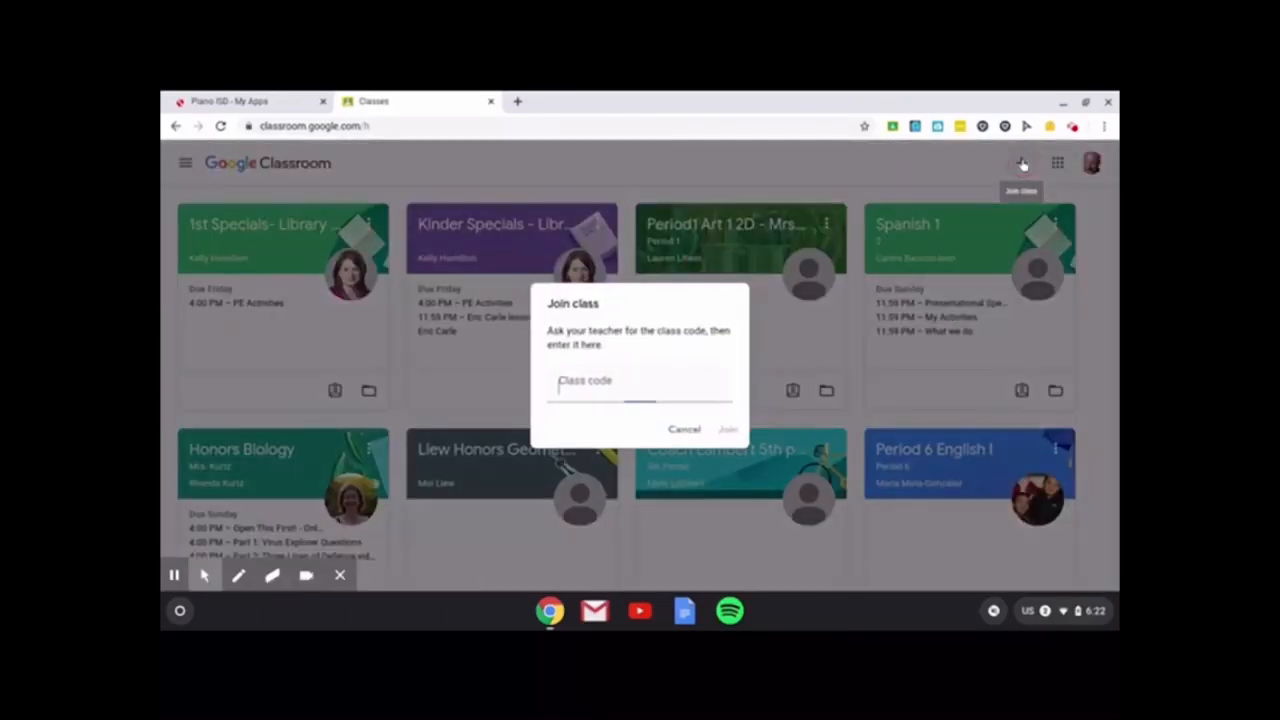
Cancel the Join class dialog without entering a class code
click(640, 385)
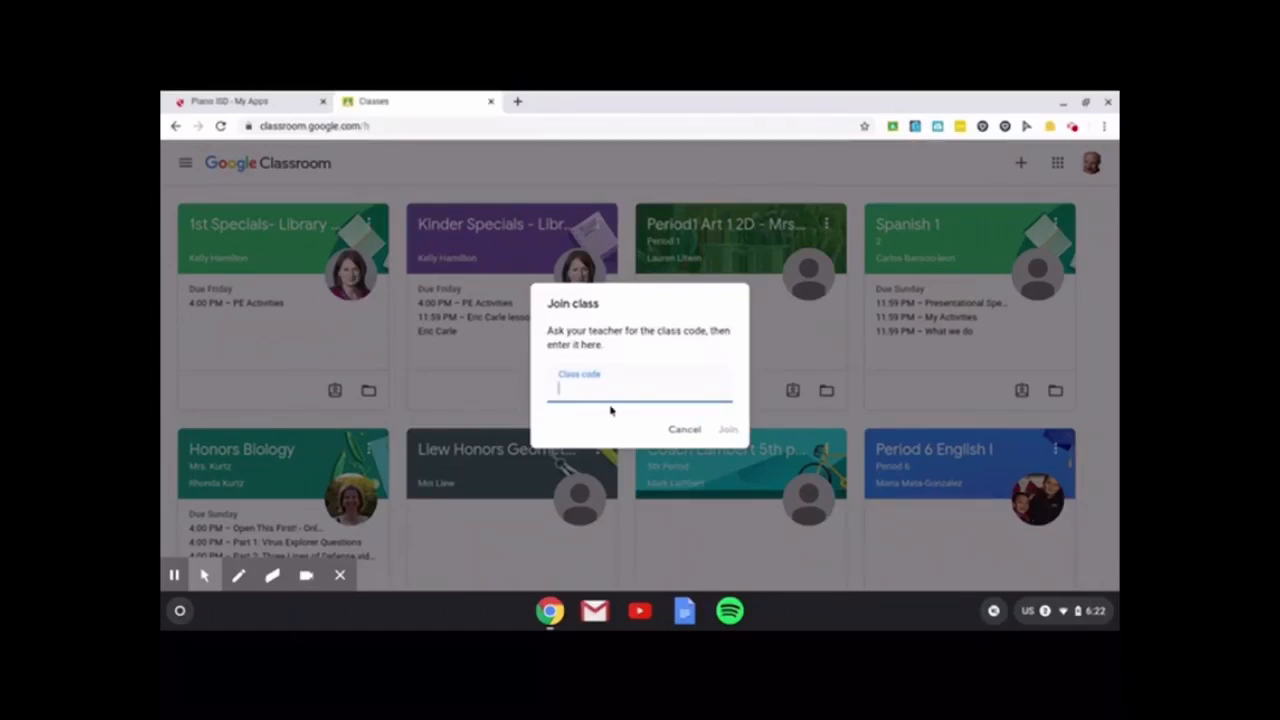
mouse_move(683, 415)
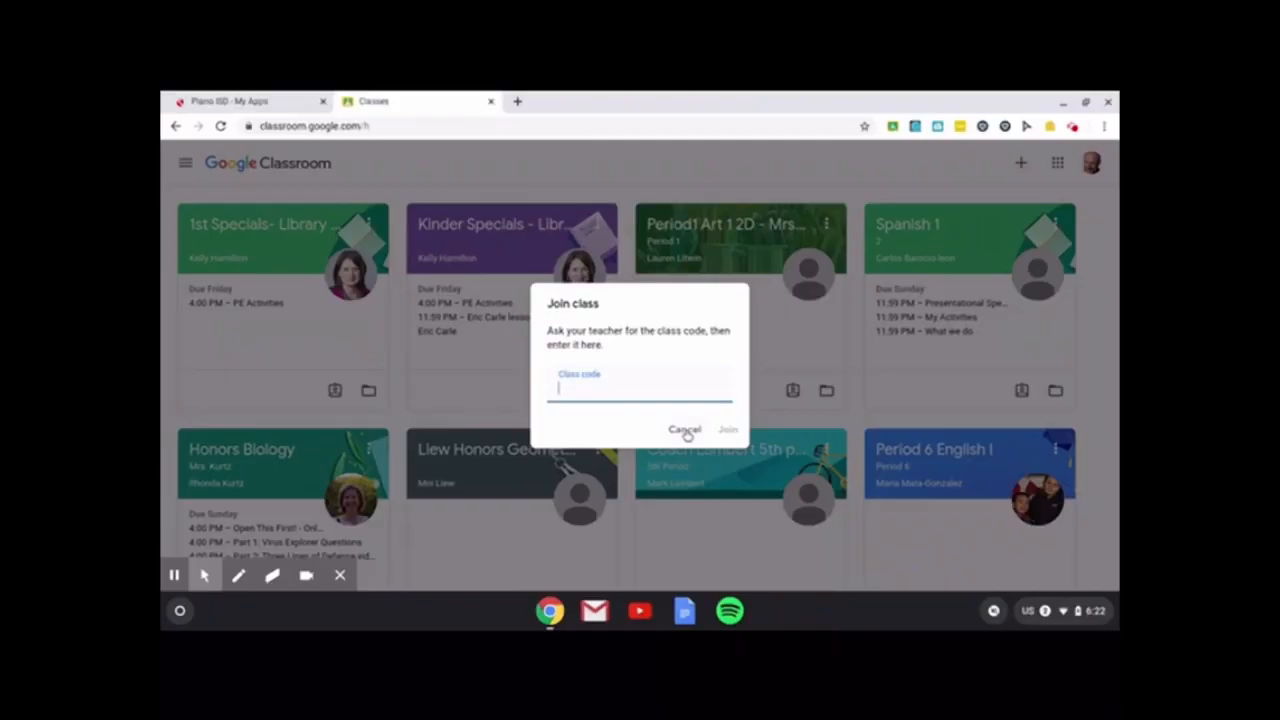
click(684, 429)
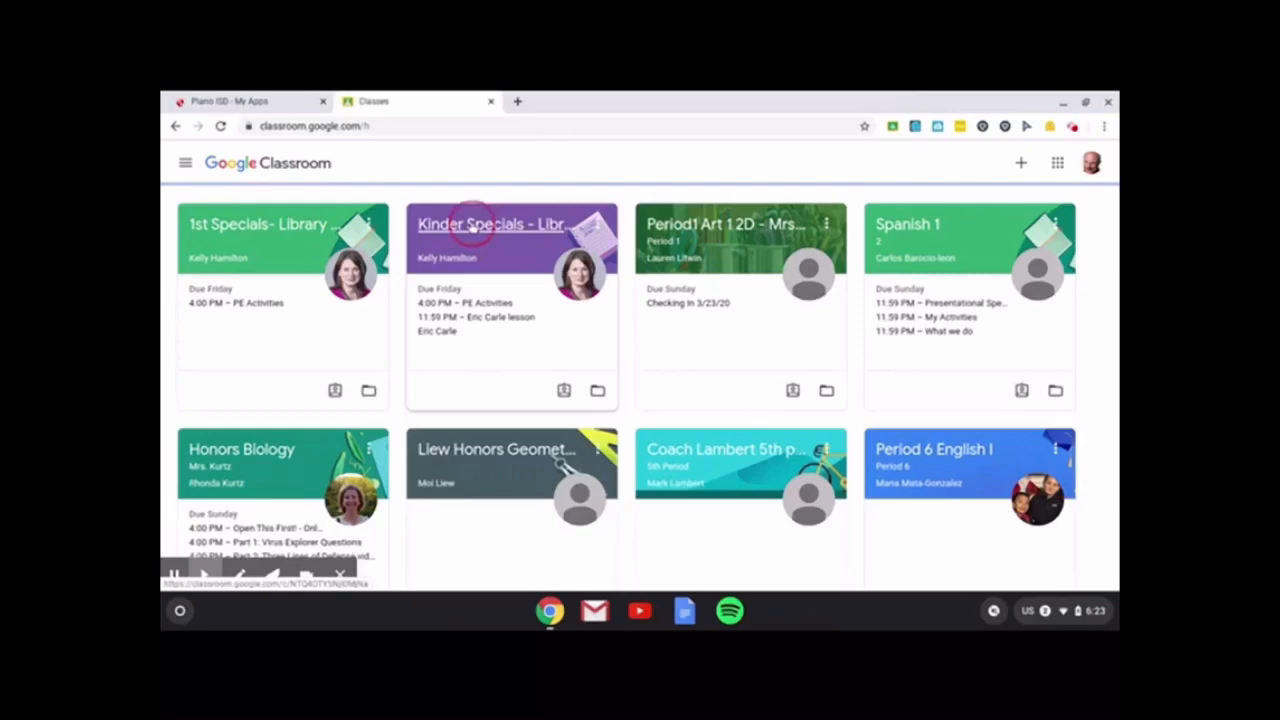
Open the Kinder Specials - Library 2019-2020 class and its Classwork page
click(490, 224)
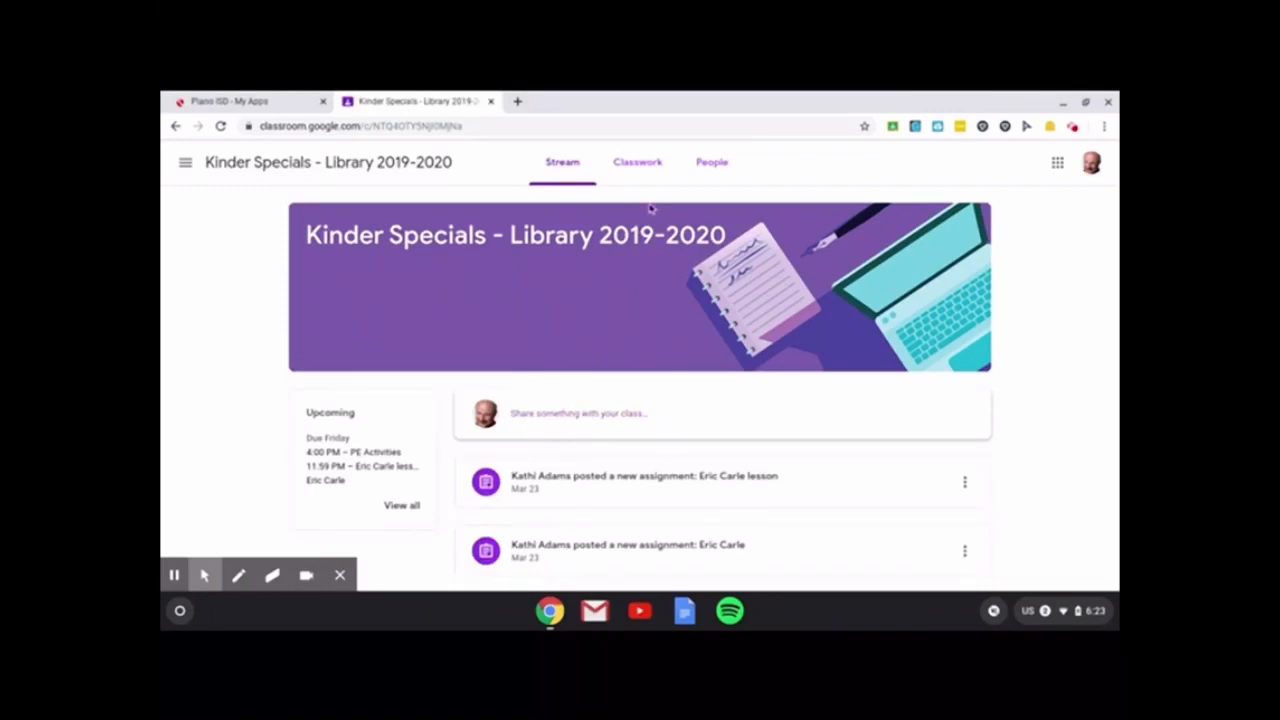
click(637, 162)
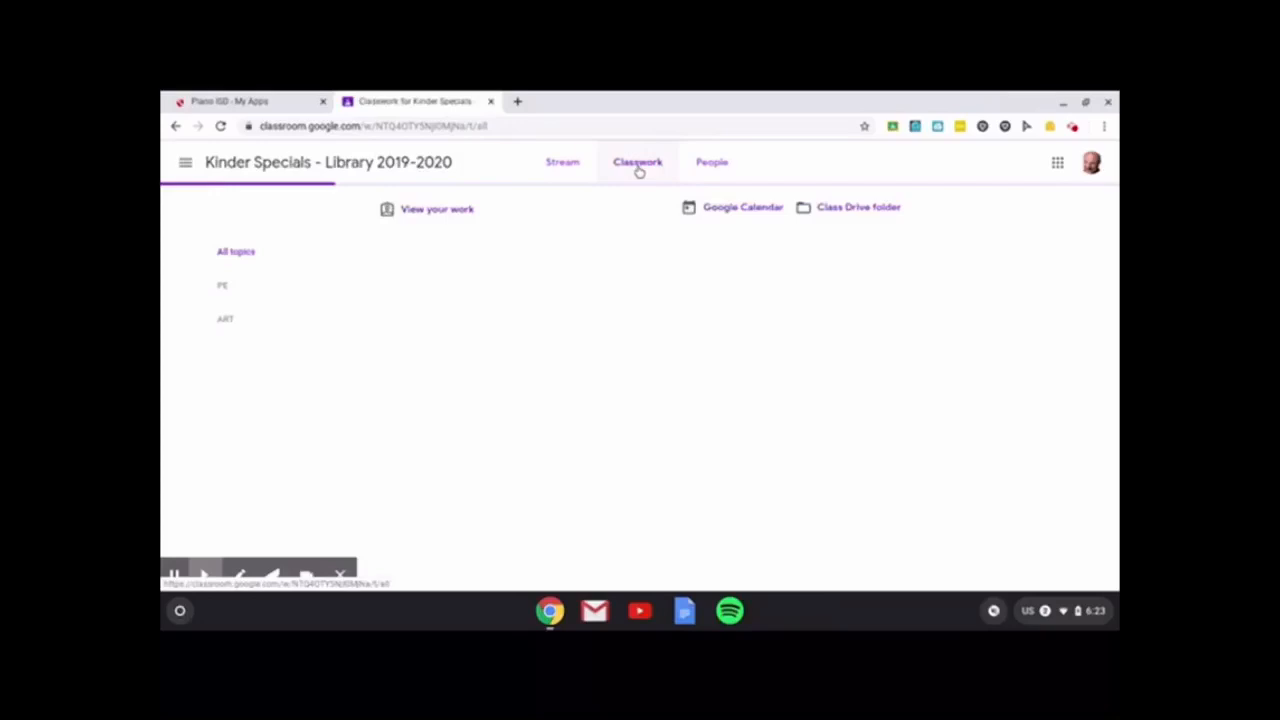
Expand the Eric Carle assignment under ART to show its instructions and Word attachment
click(637, 162)
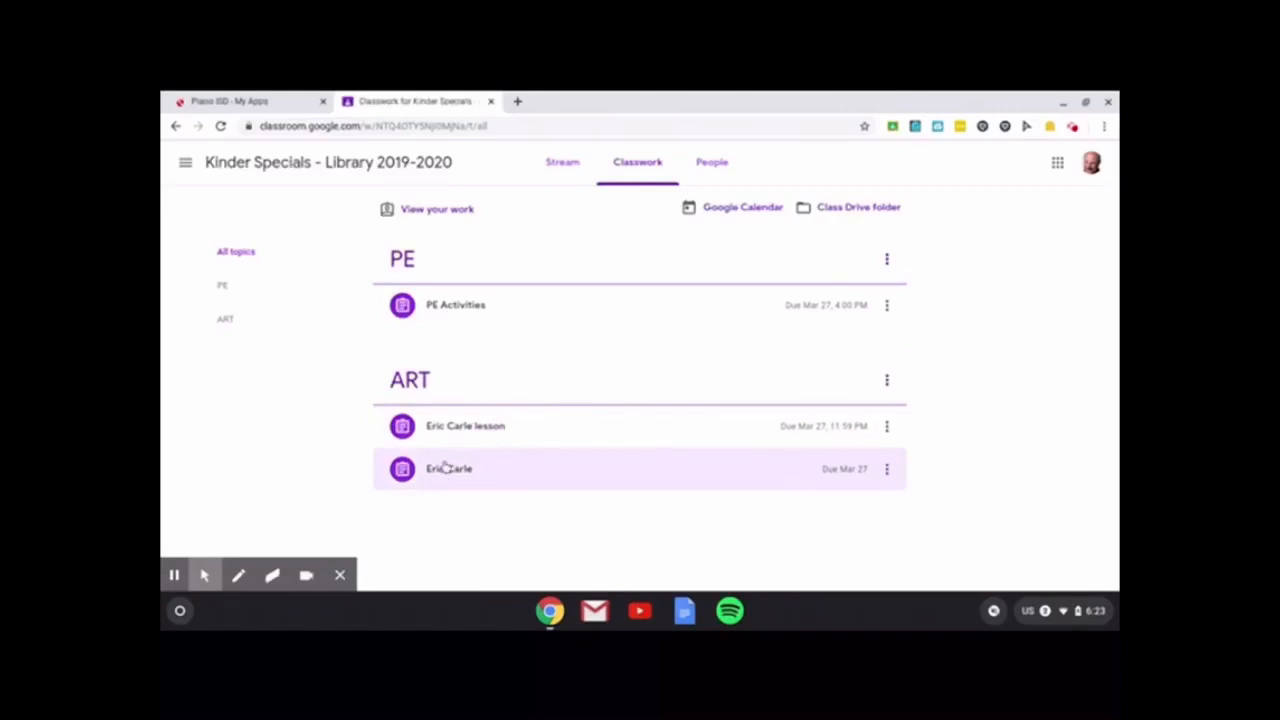
mouse_move(455, 478)
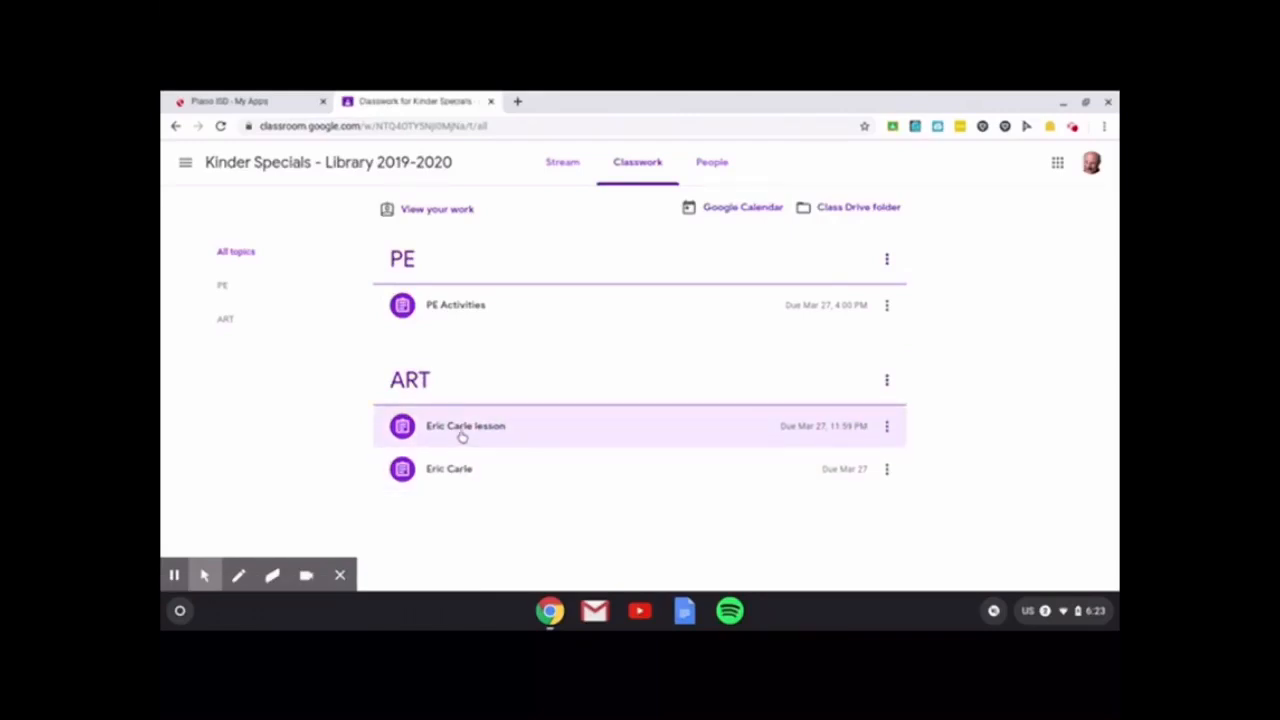
mouse_move(449, 468)
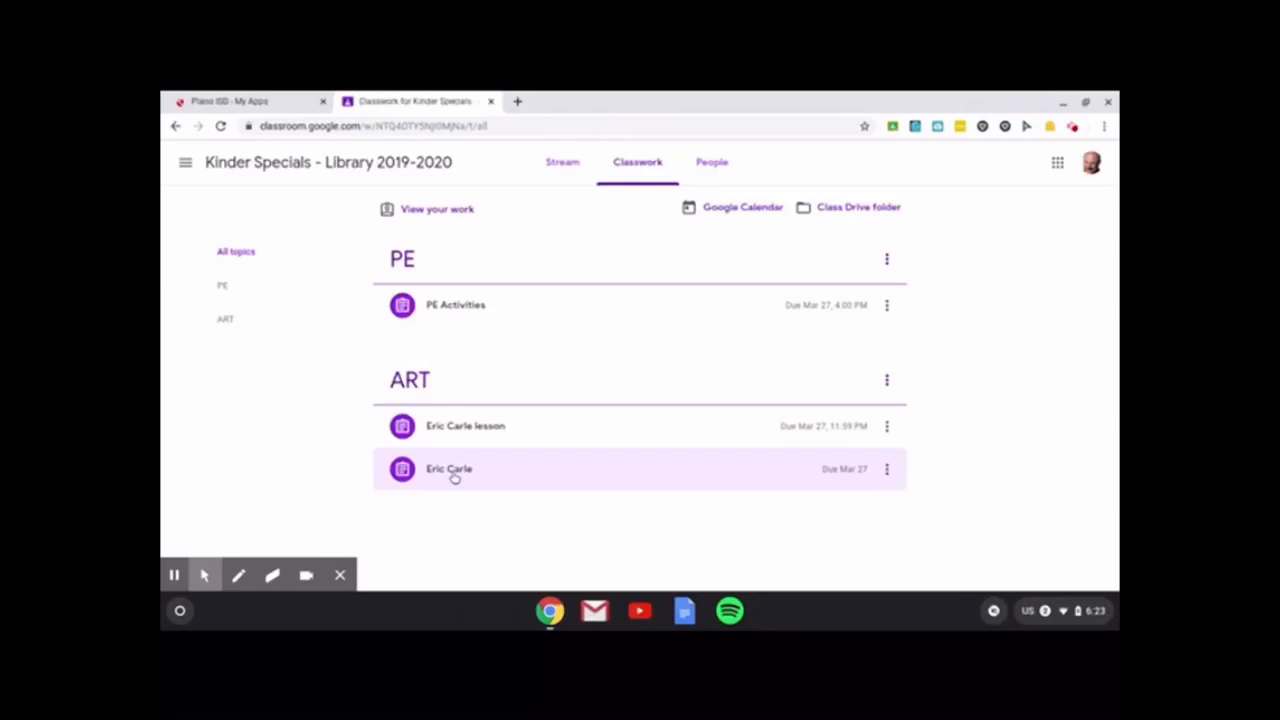
click(449, 469)
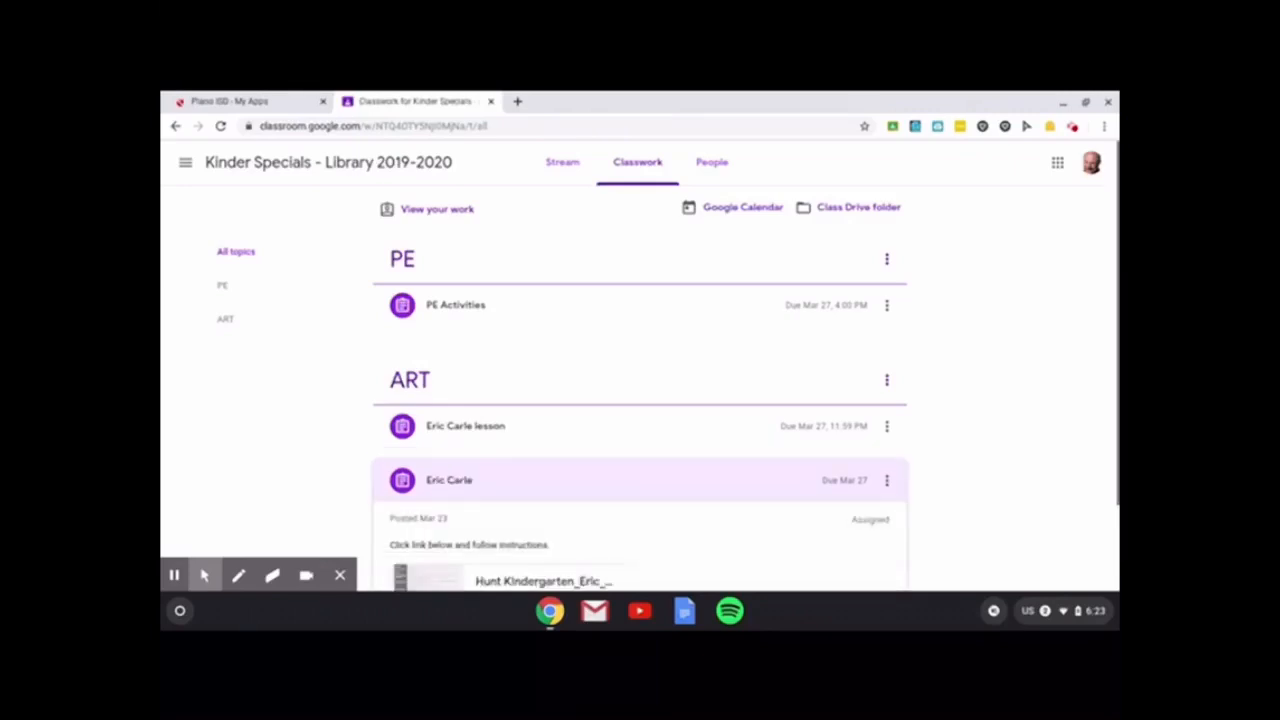
scroll(down, 3)
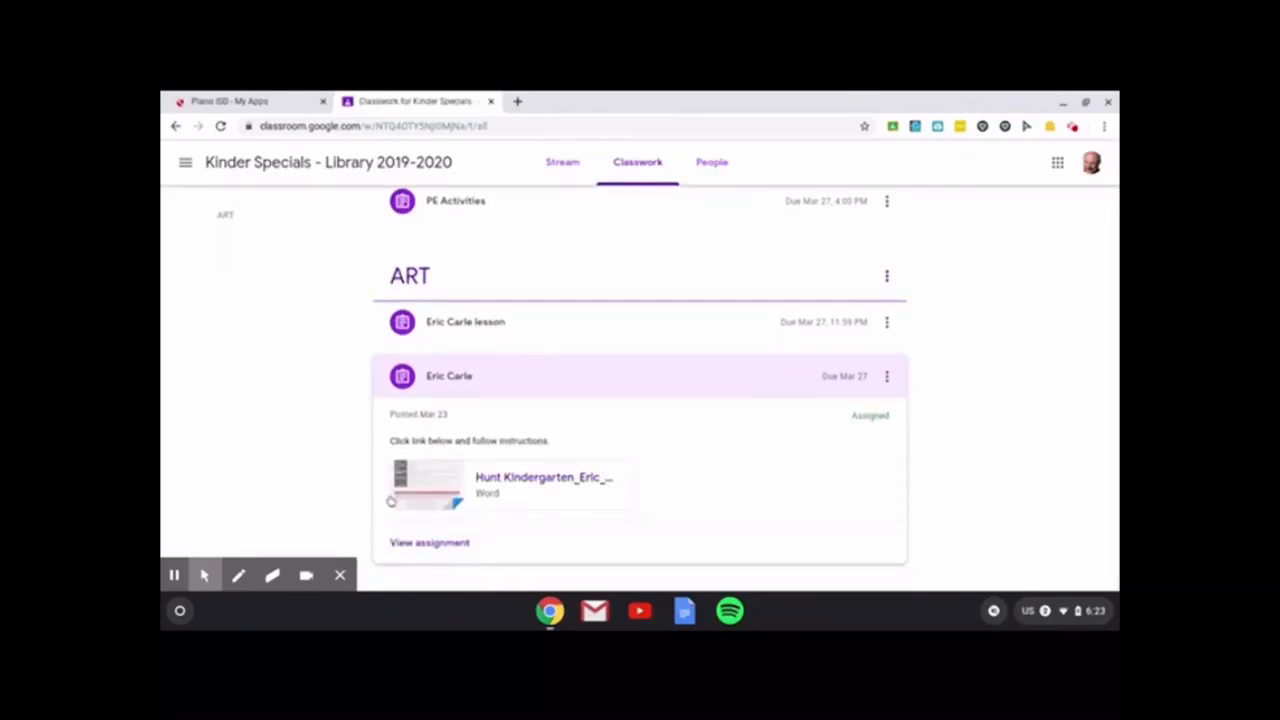
mouse_move(490, 452)
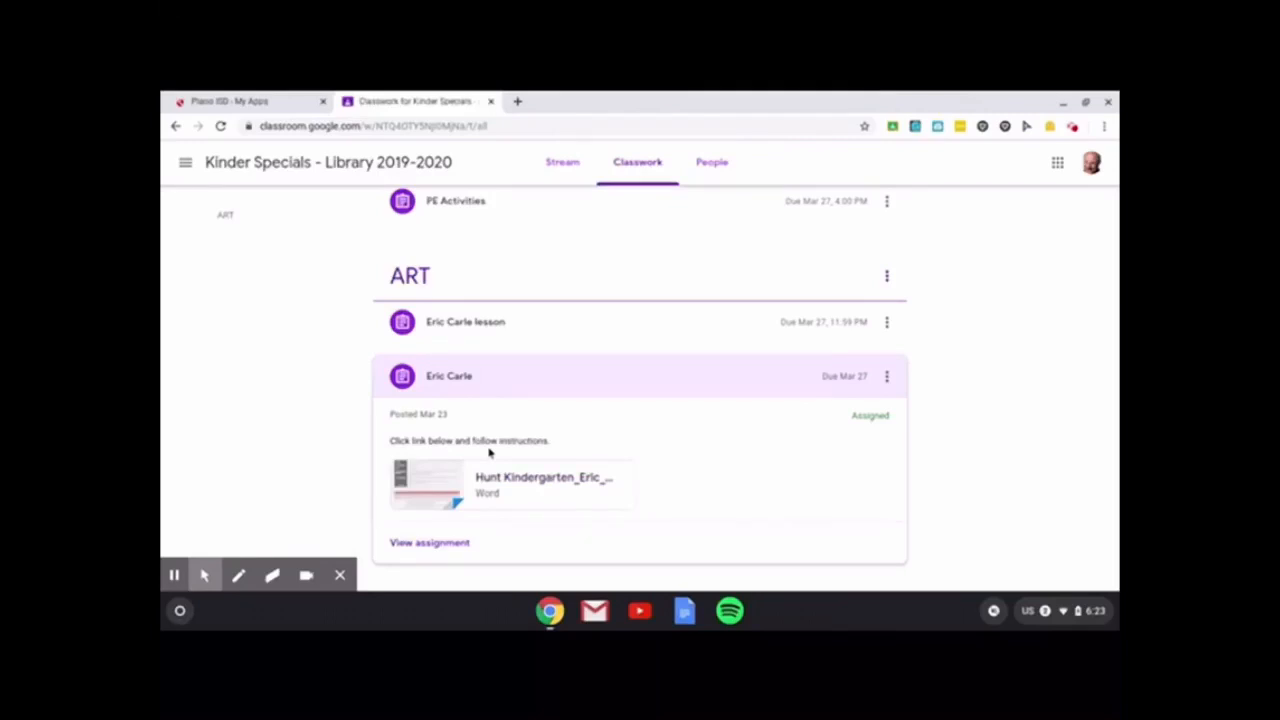
mouse_move(443, 488)
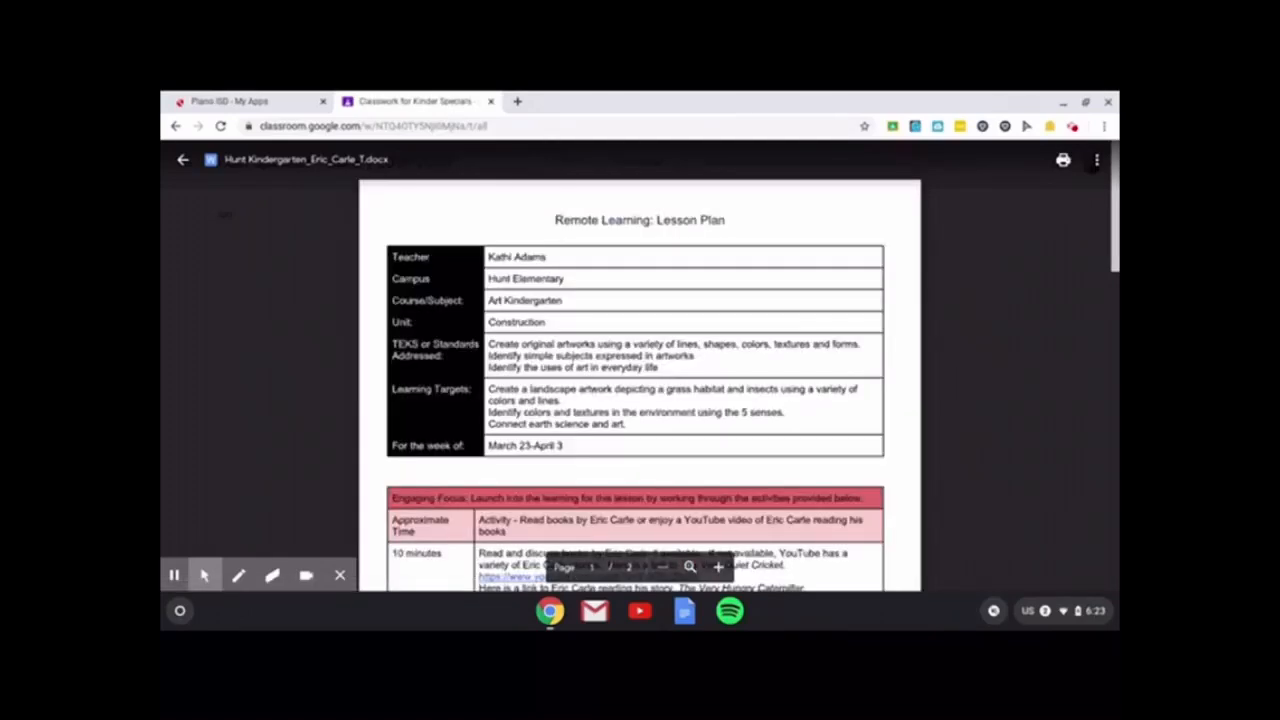
Scroll through the Hunt Kindergarten Eric Carle lesson plan document
scroll(down, 3)
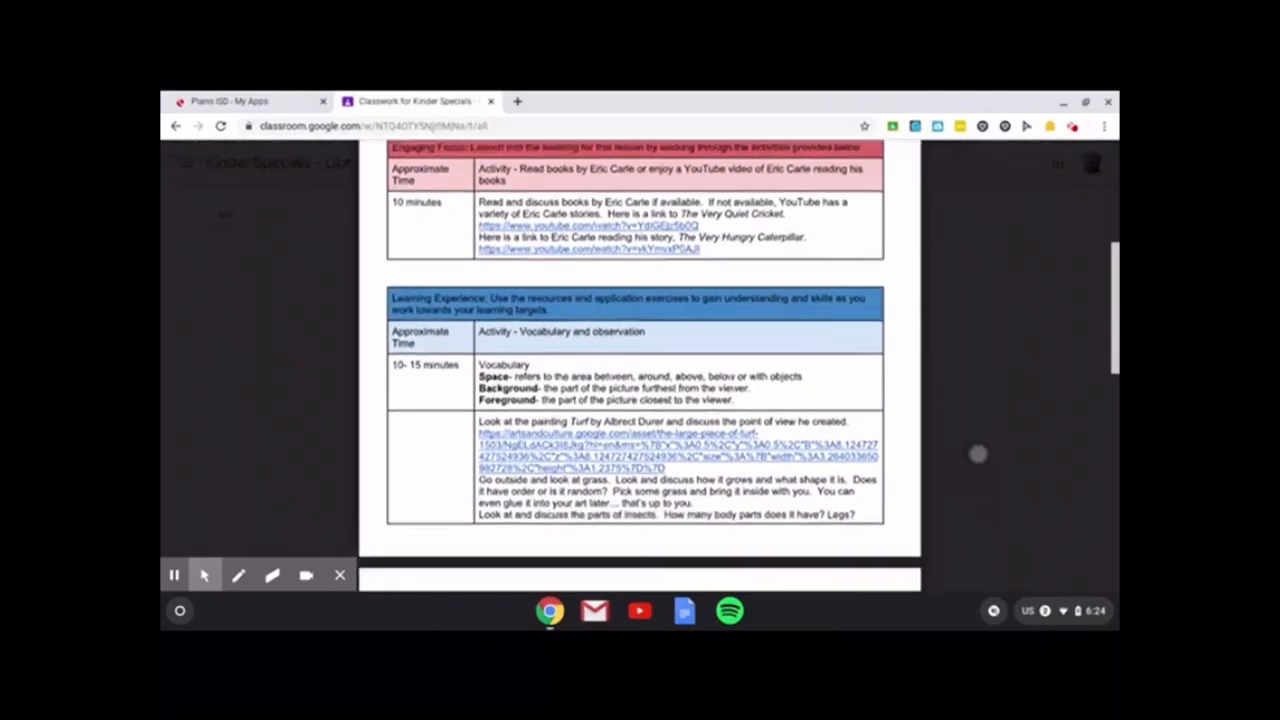
scroll(down, 3)
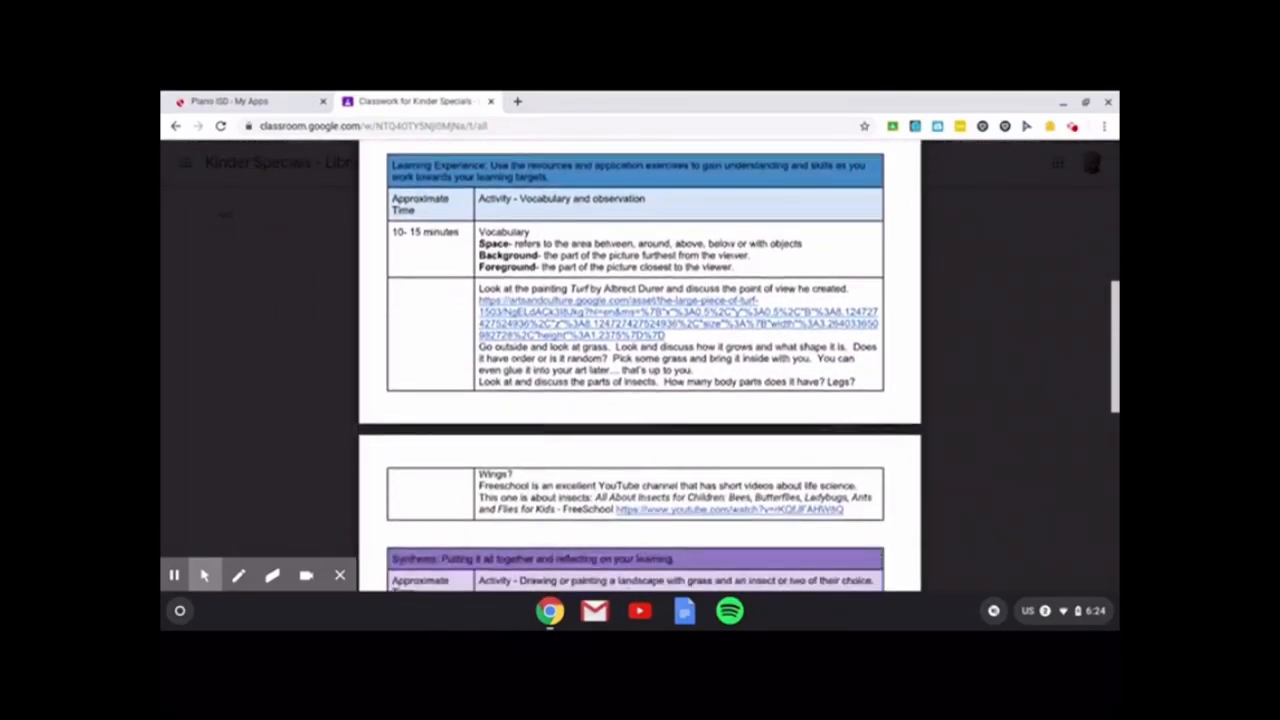
scroll(down, 3)
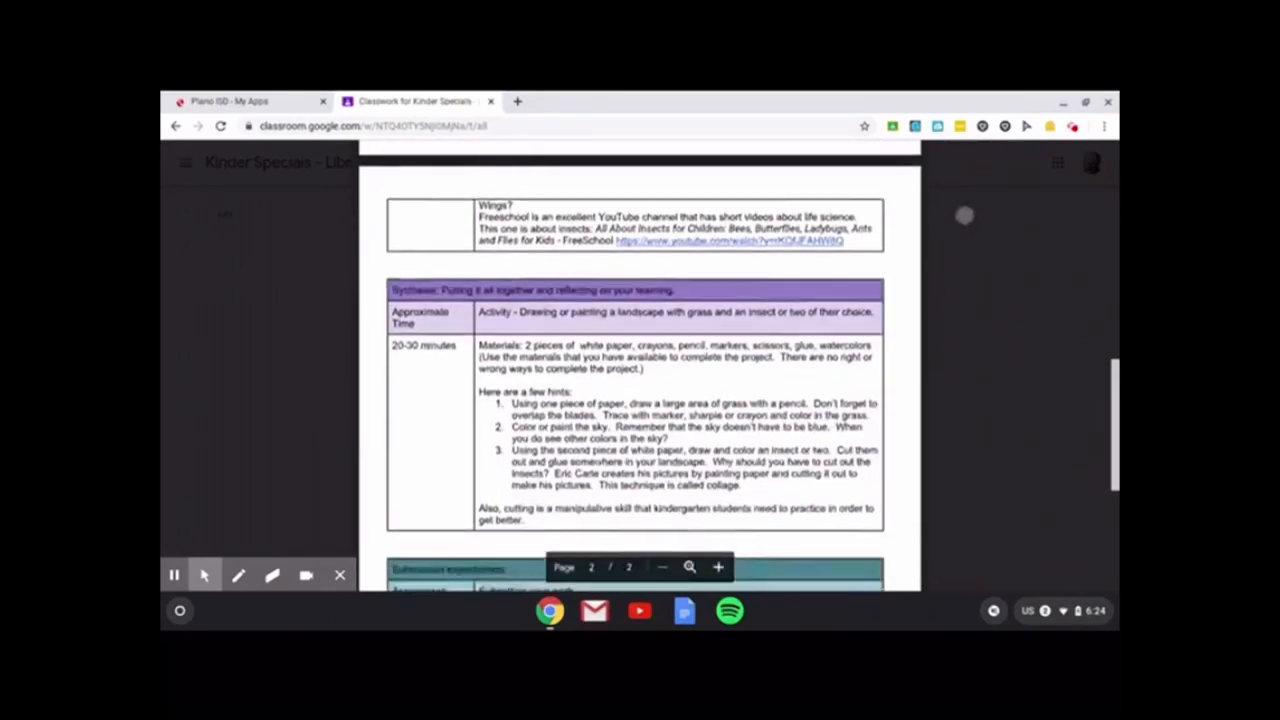
scroll(down, 3)
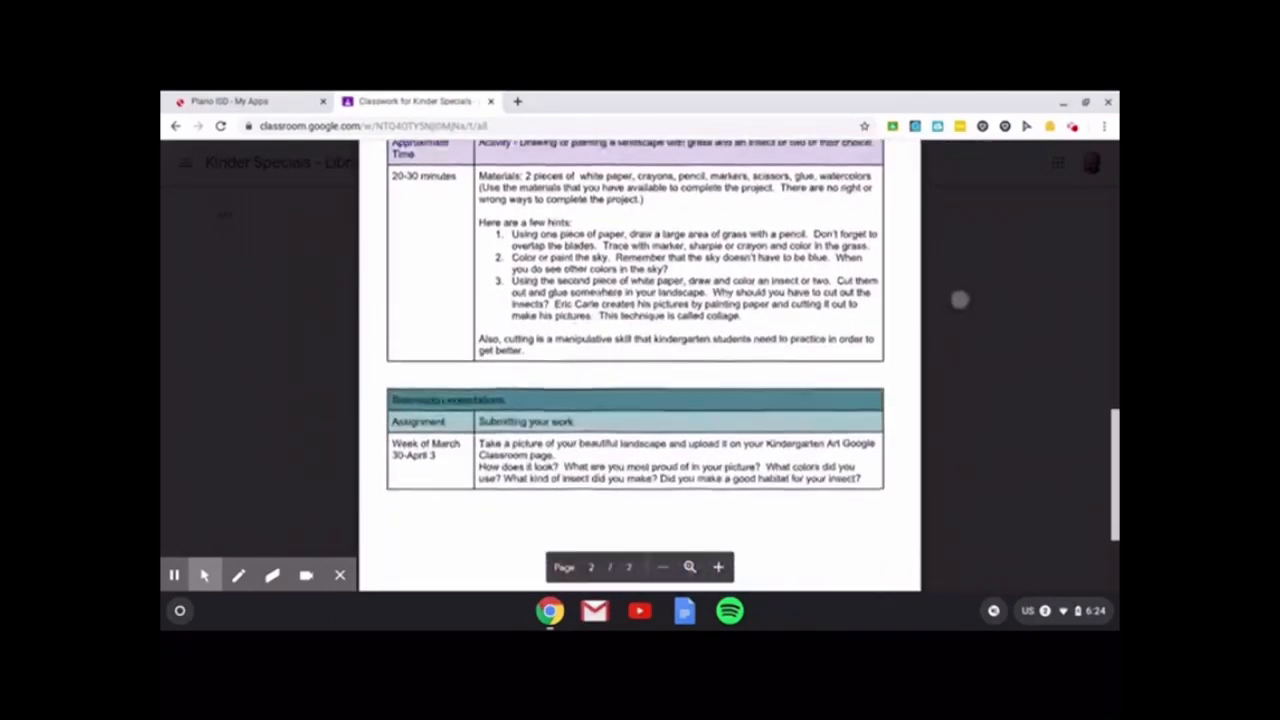
scroll(up, 3)
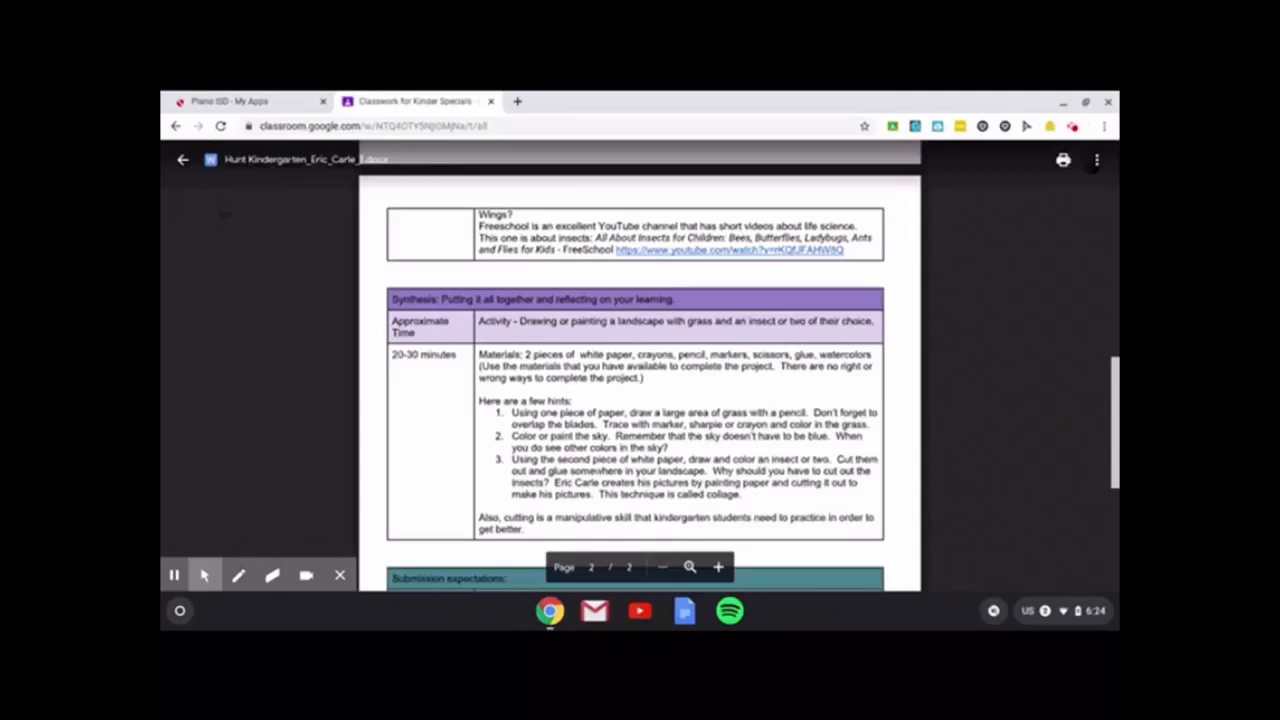
scroll(up, 3)
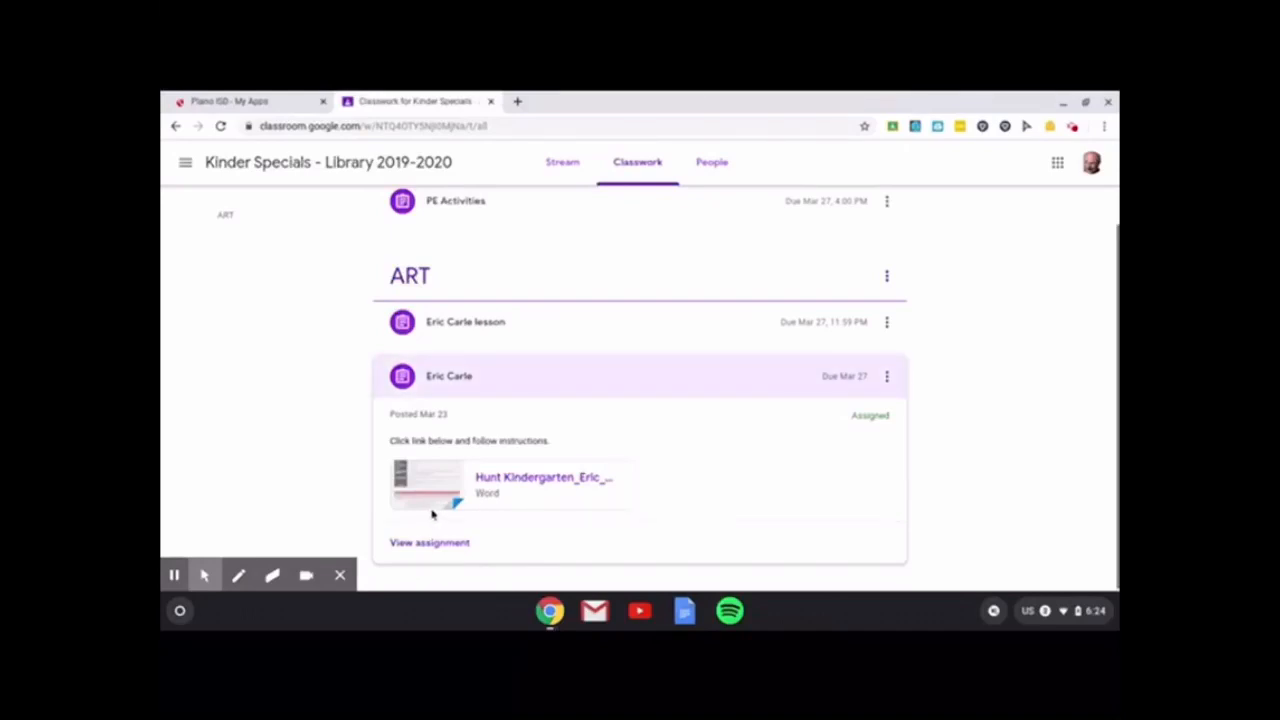
mouse_move(429, 542)
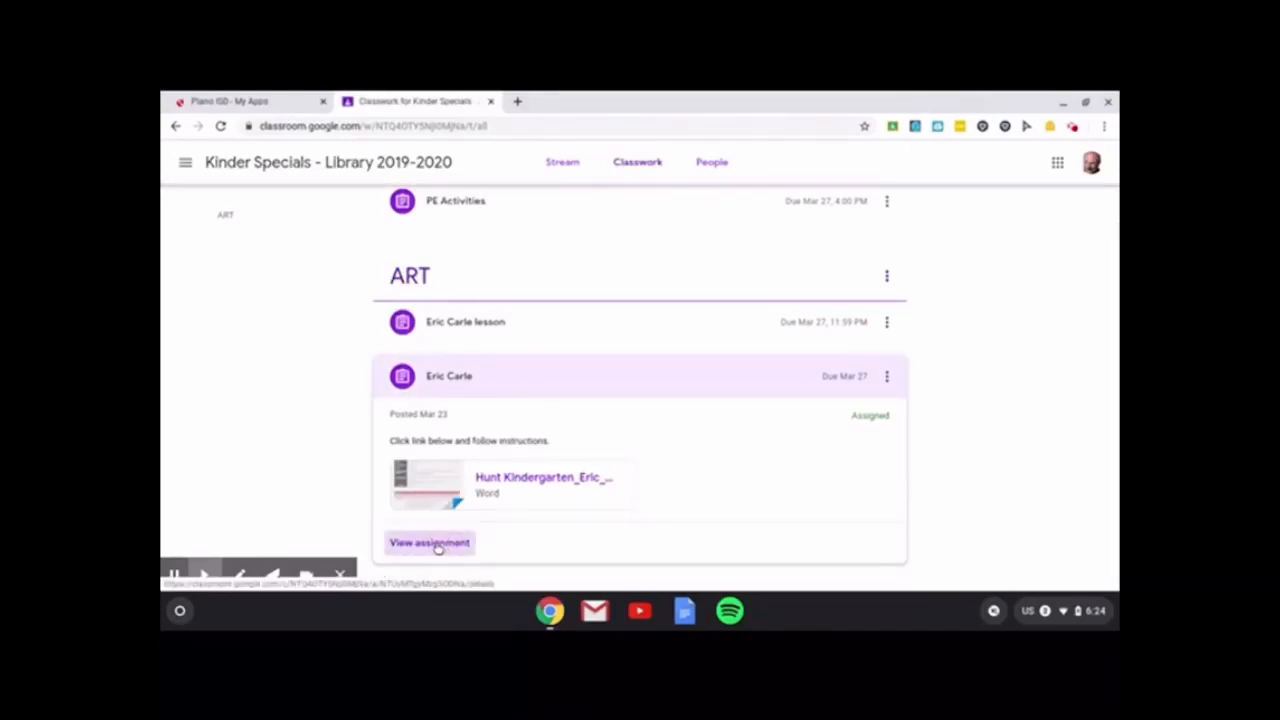
Open the full Eric Carle assignment page with its Your work panel
click(428, 542)
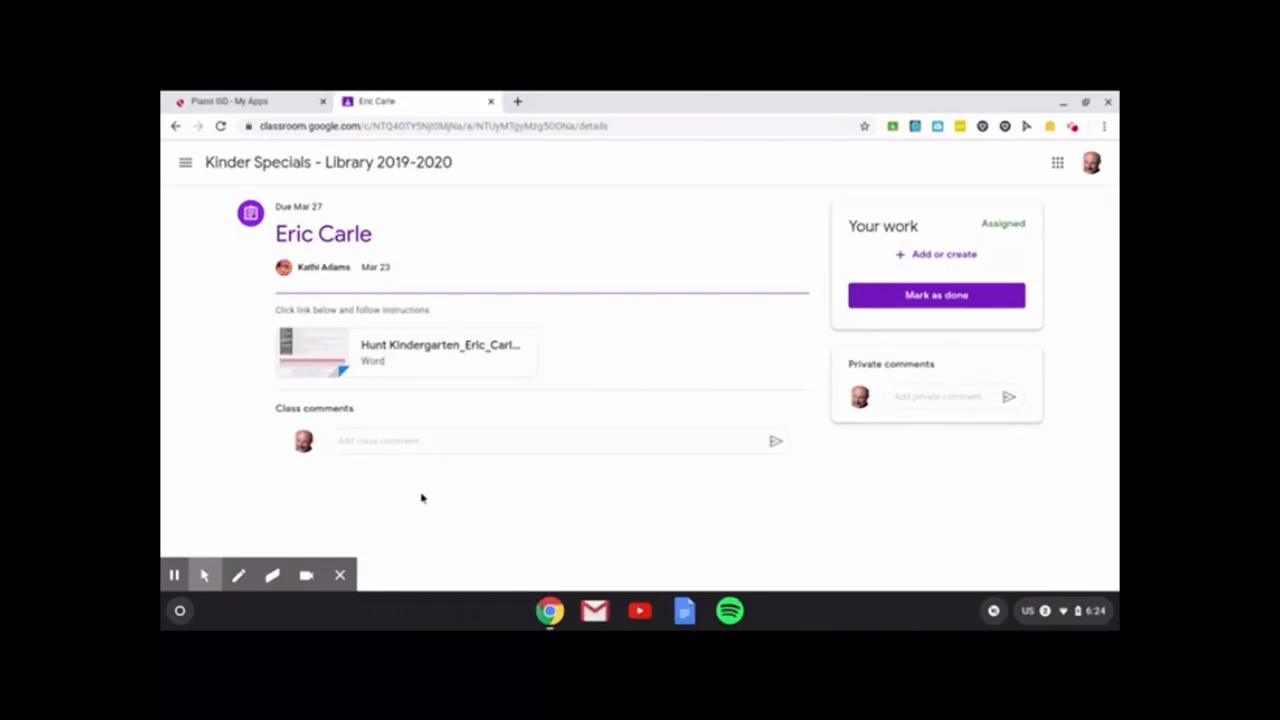
mouse_move(527, 459)
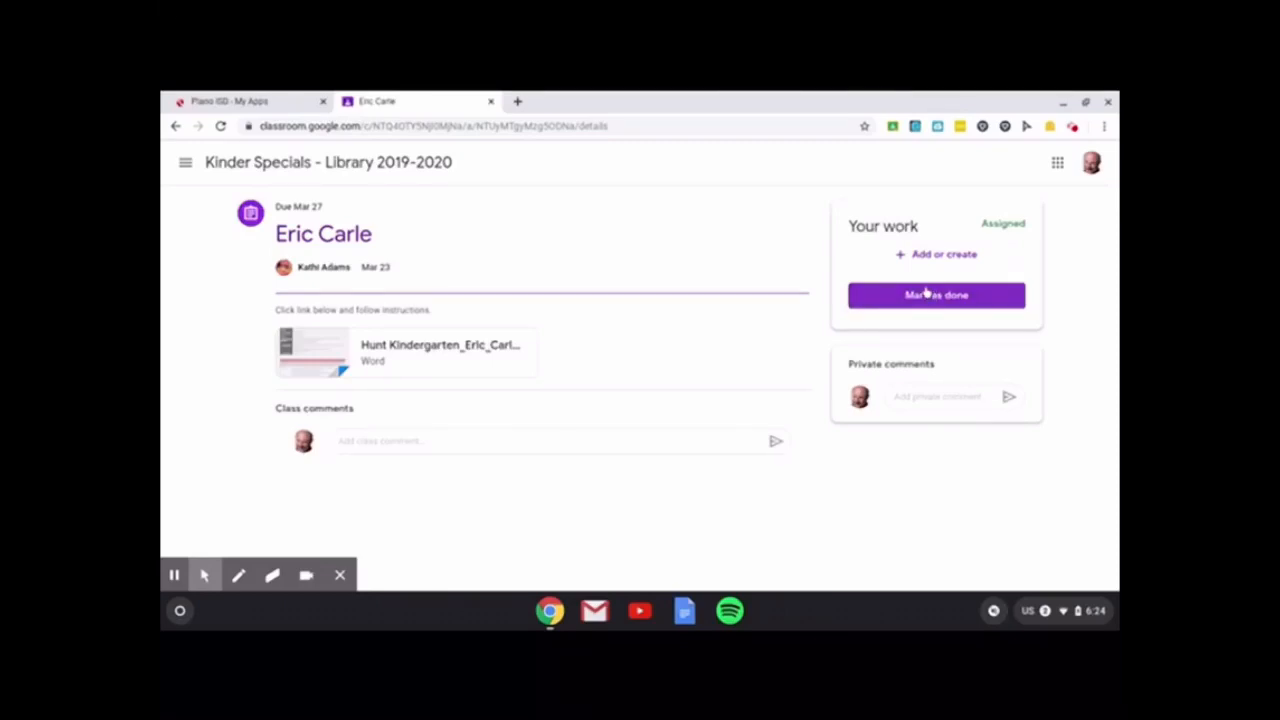
mouse_move(915, 275)
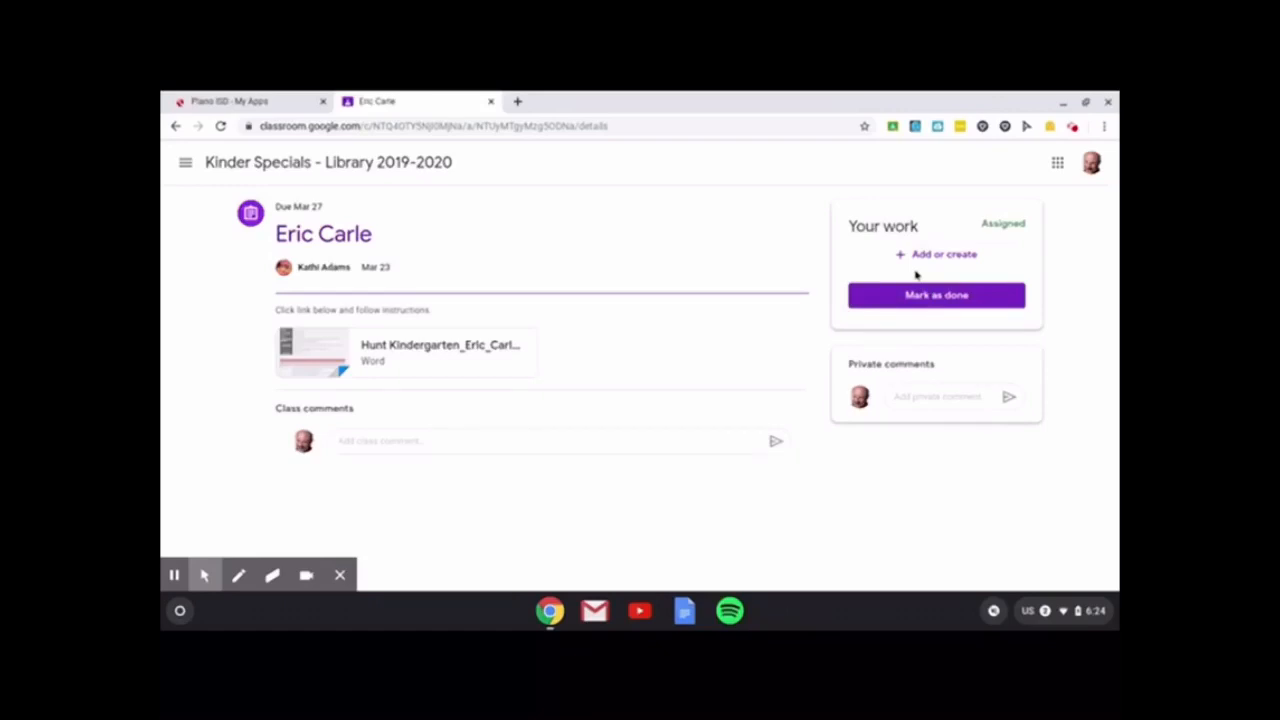
Choose to attach a File from the device to the Eric Carle assignment
click(935, 254)
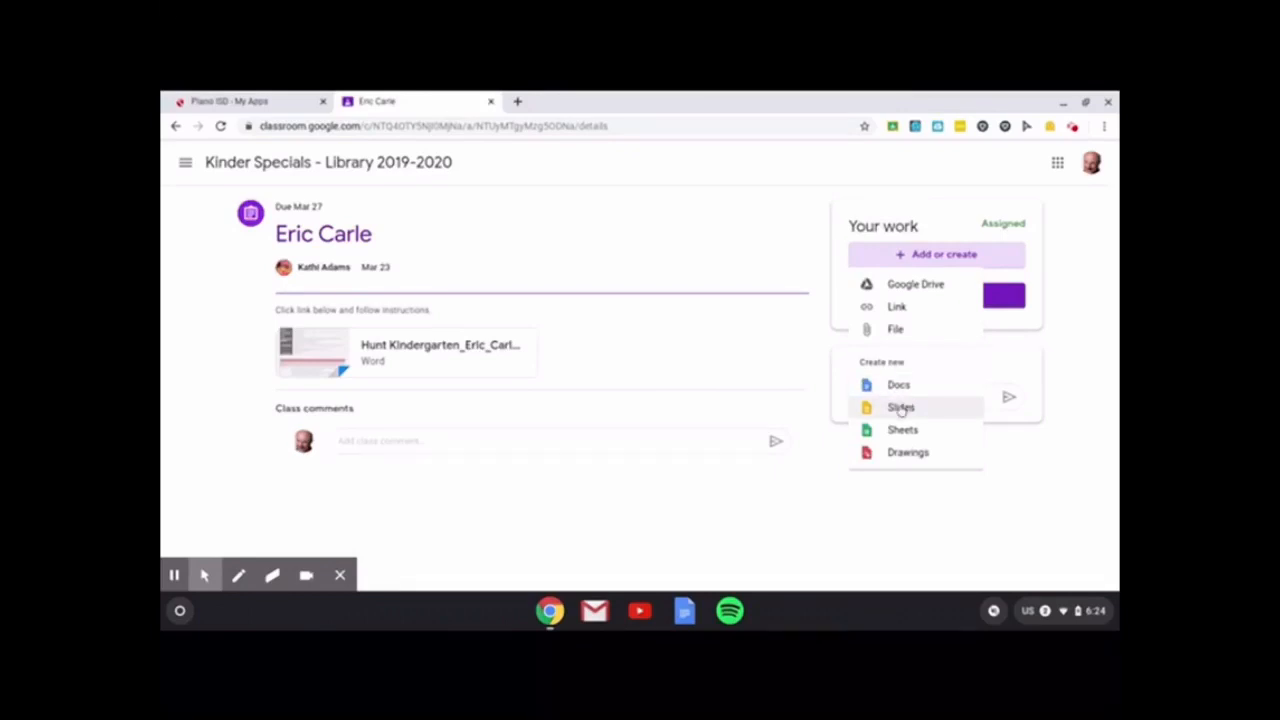
mouse_move(899, 385)
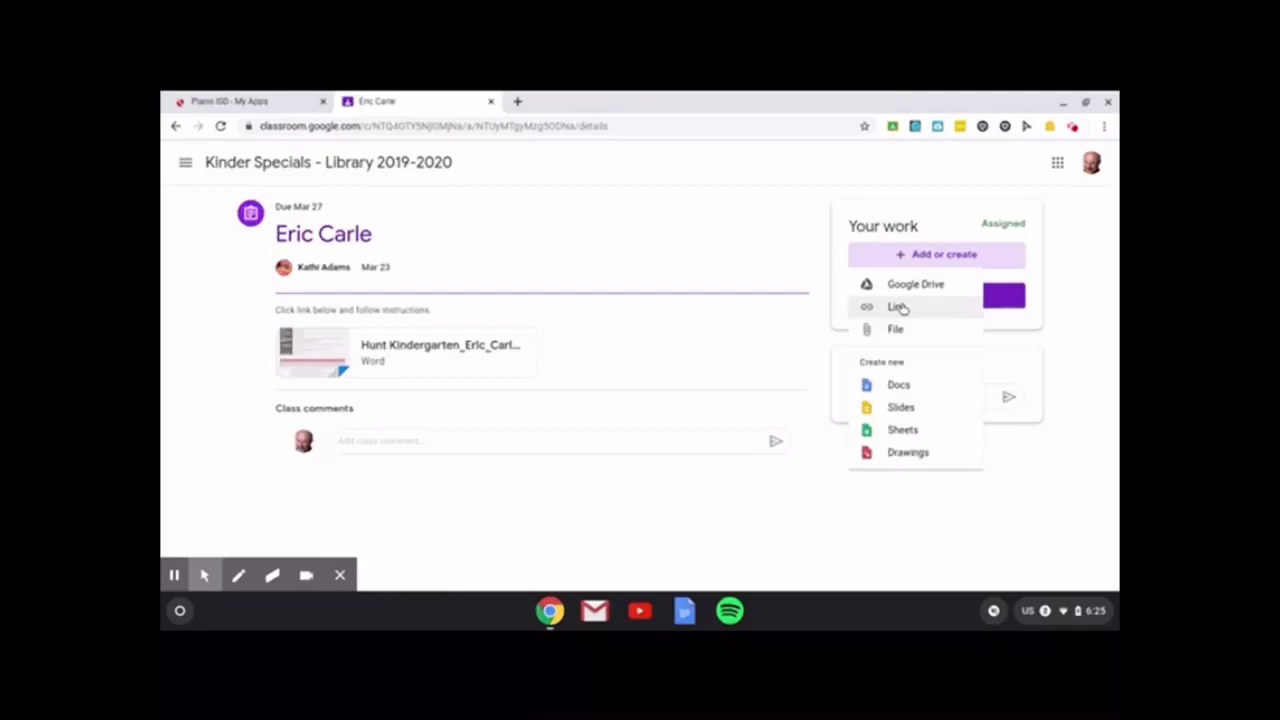
mouse_move(895, 329)
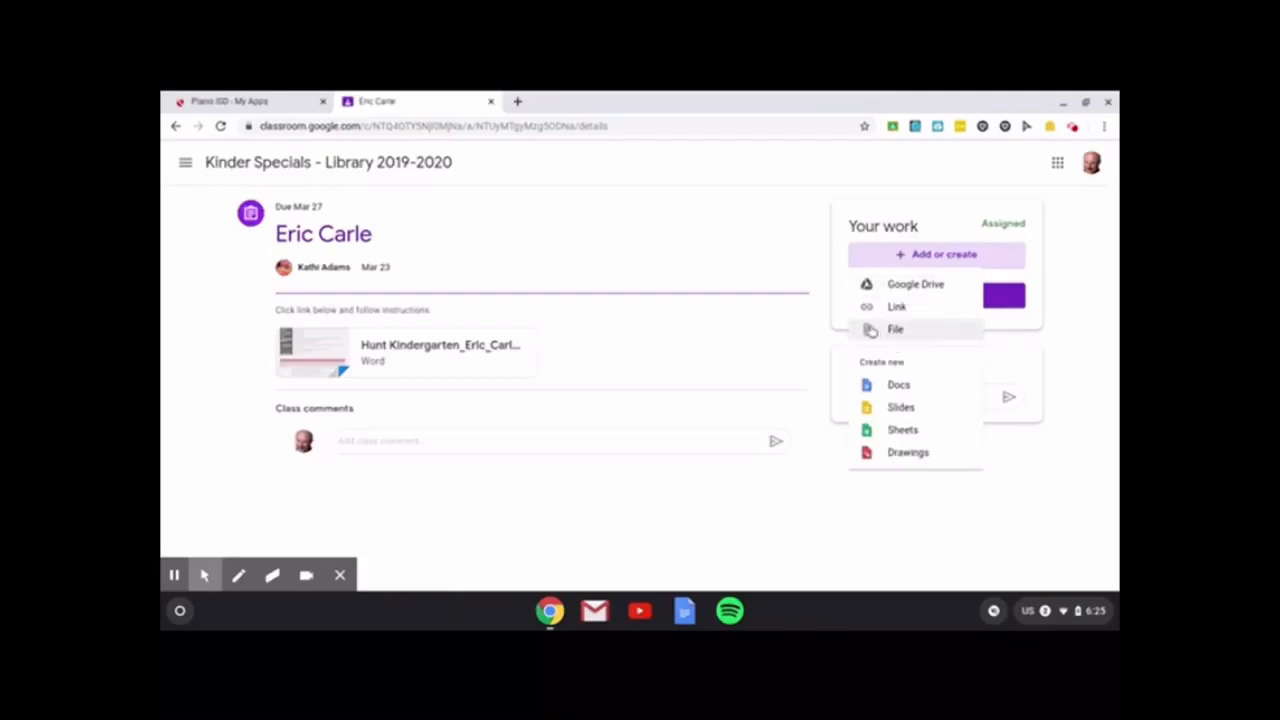
mouse_move(872, 331)
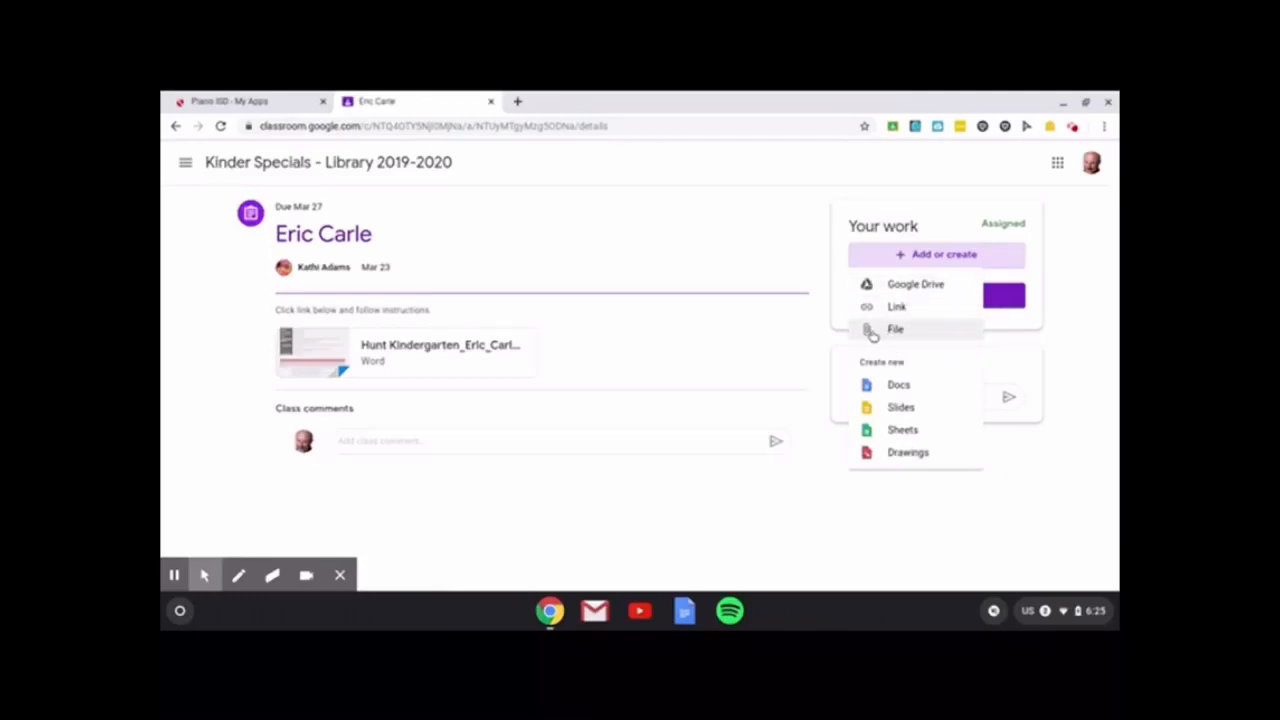
click(895, 329)
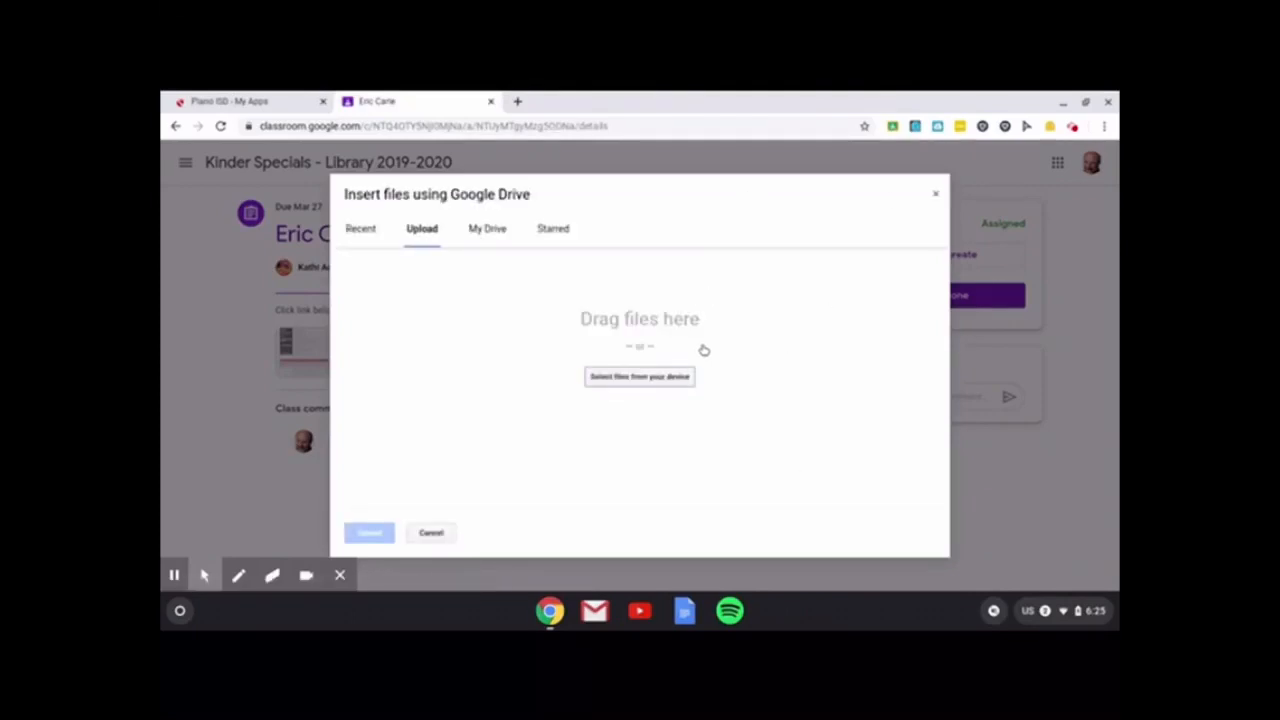
mouse_move(502, 421)
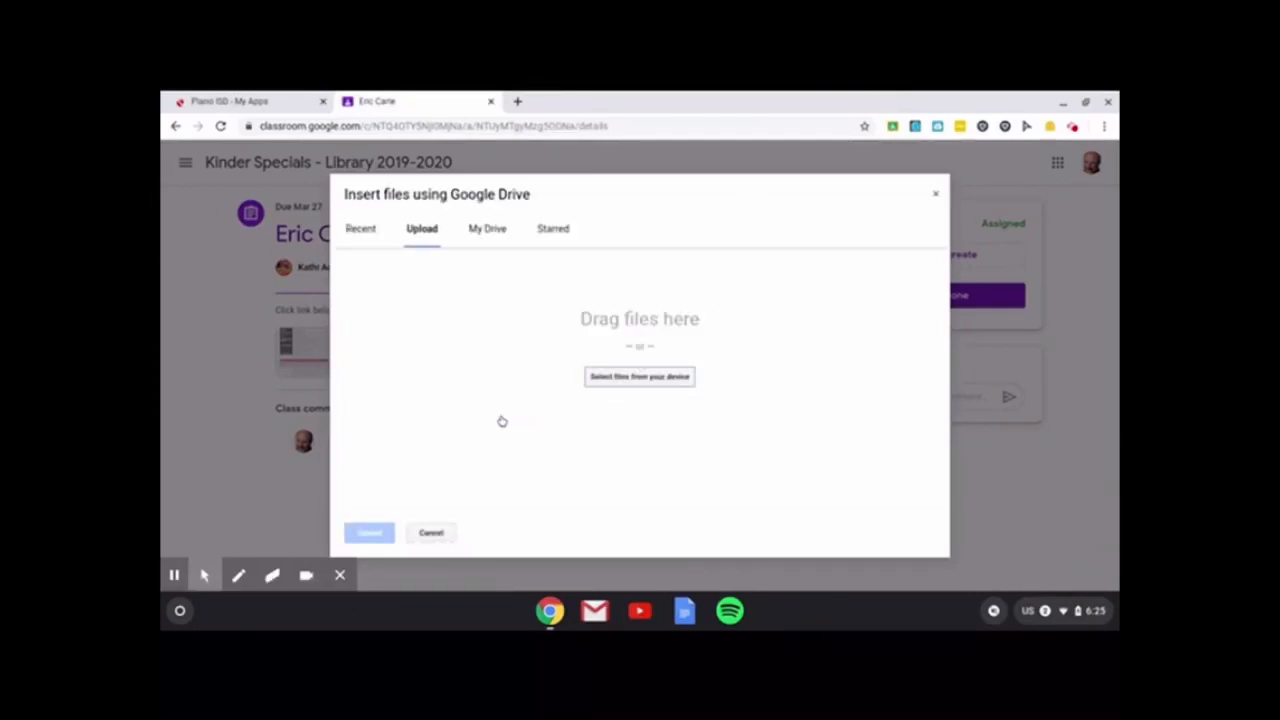
mouse_move(195, 617)
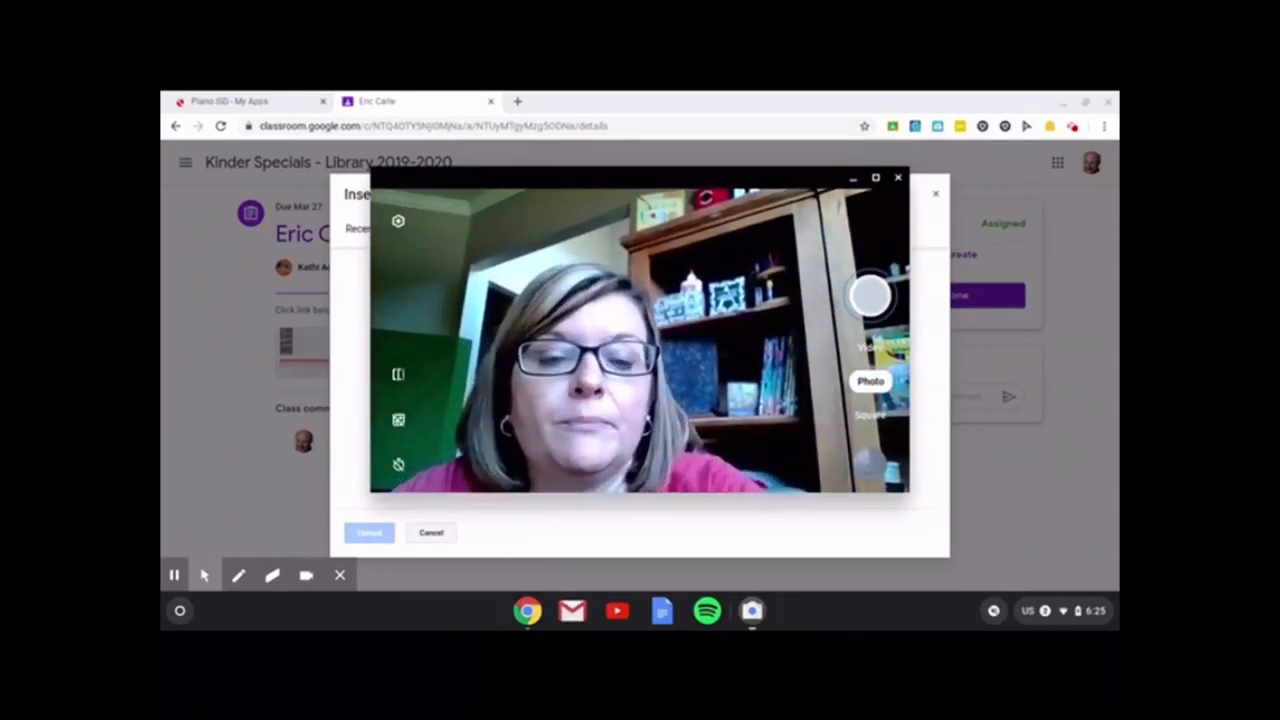
Close the camera after capturing the artwork and open the device file picker
click(897, 178)
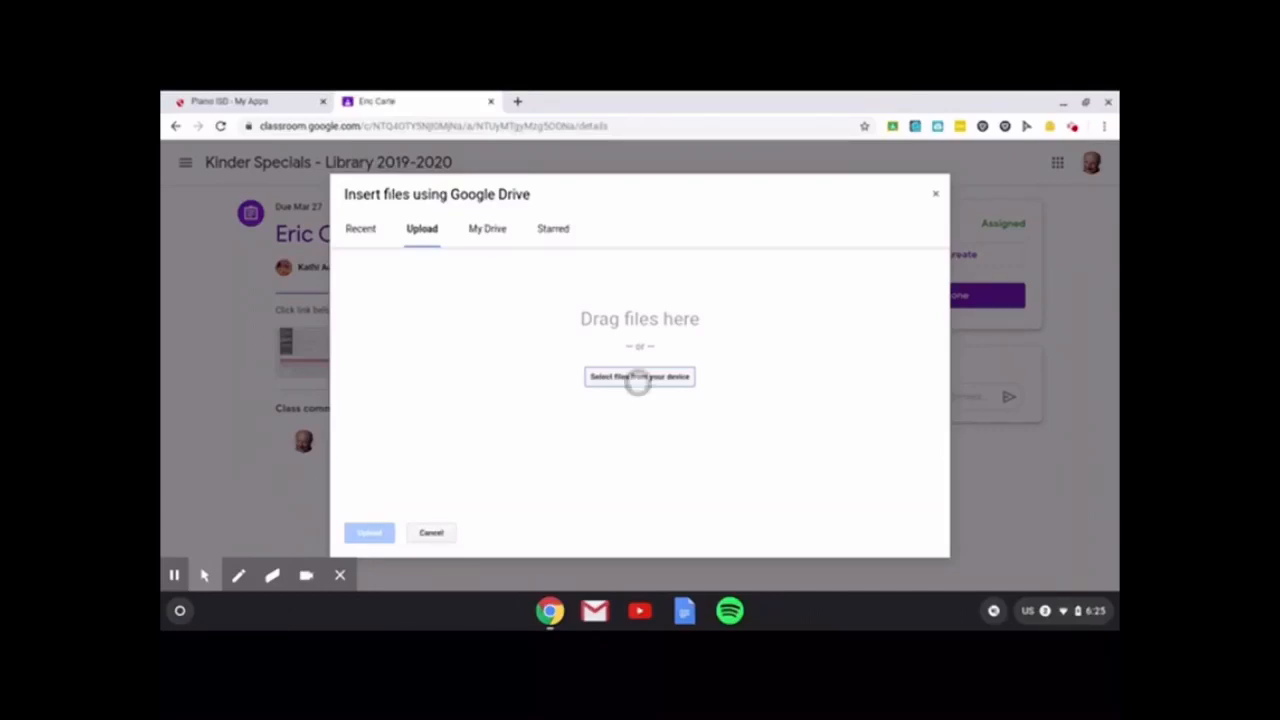
click(639, 376)
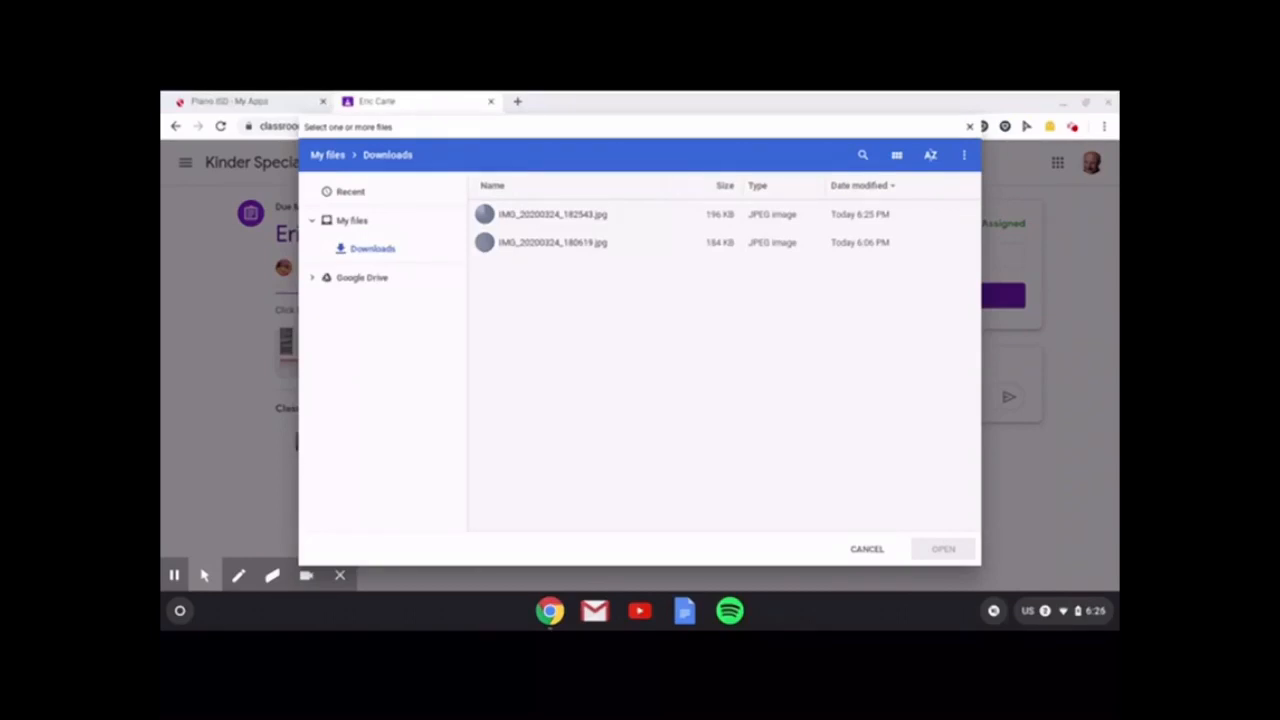
Attach IMG_20200324_182543.jpg from Downloads to the Eric Carle assignment's Your work
click(552, 214)
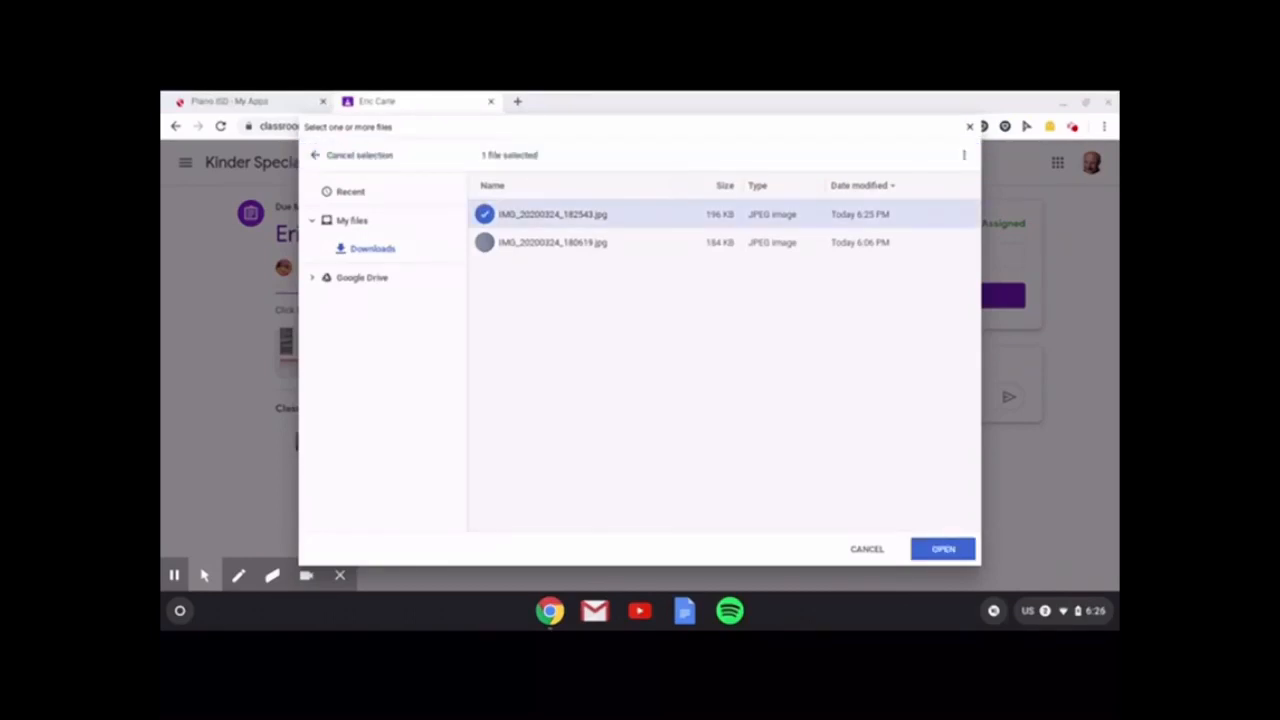
click(942, 548)
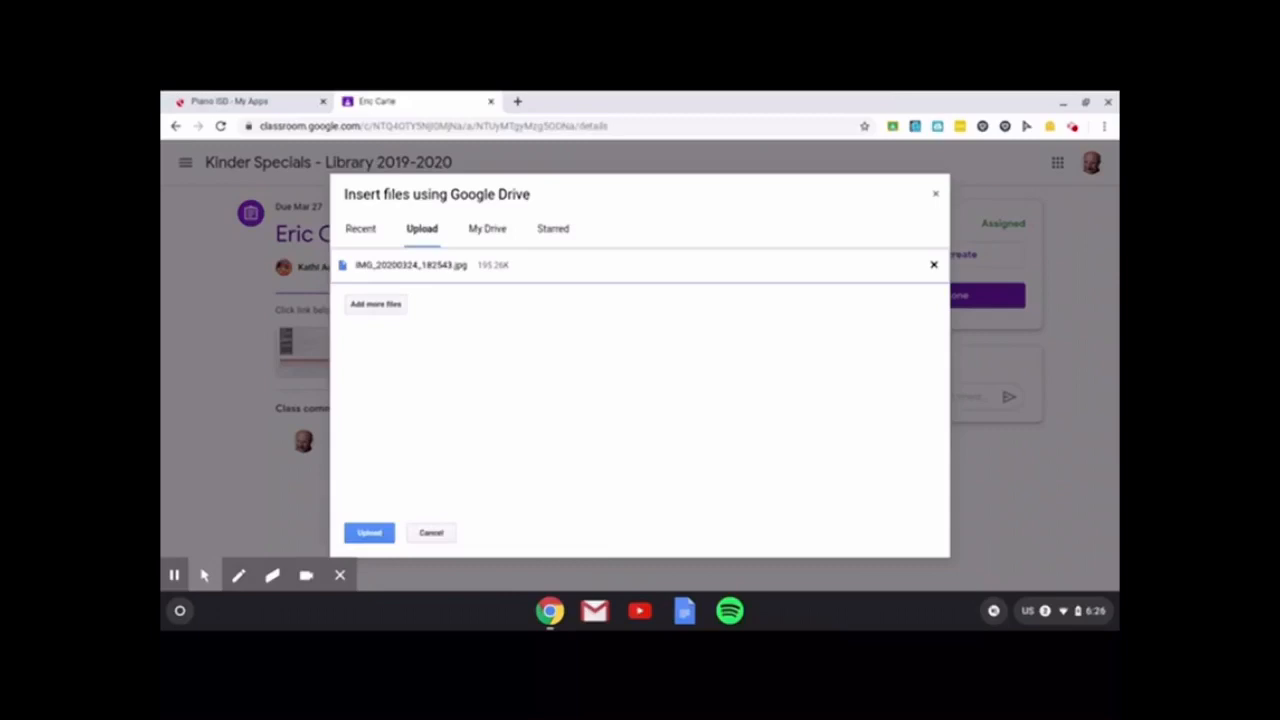
click(368, 532)
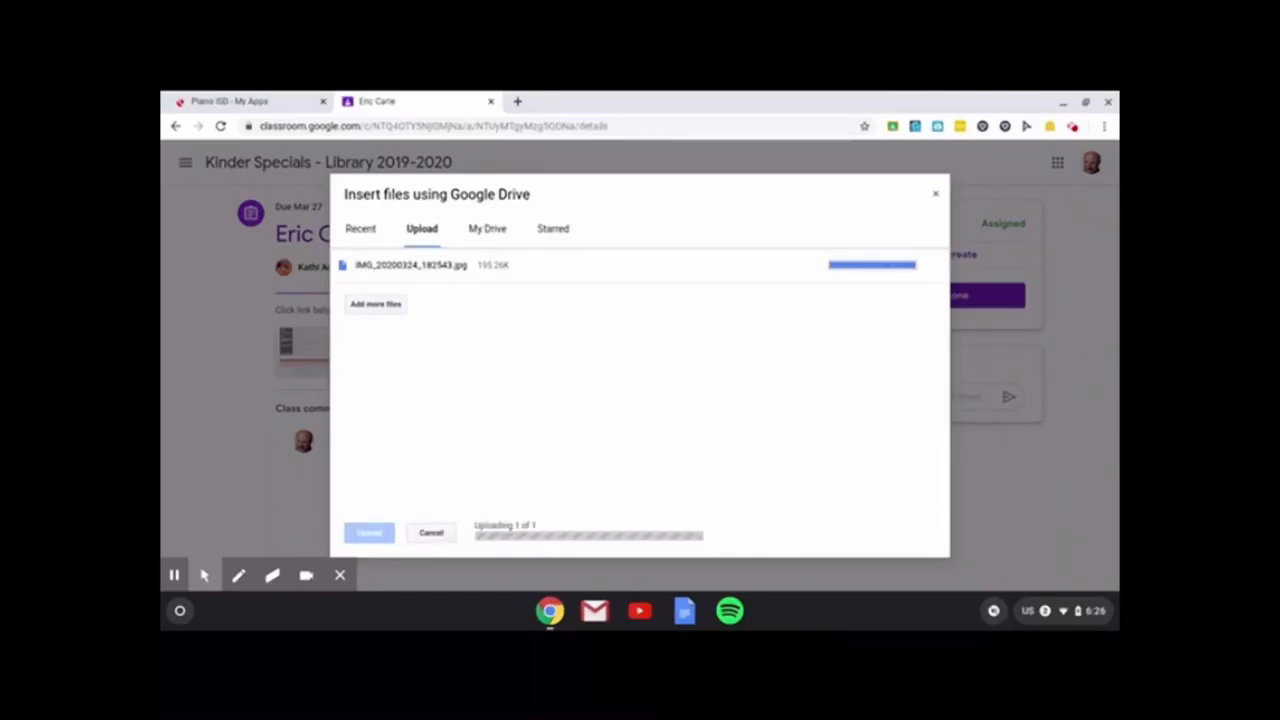
click(368, 532)
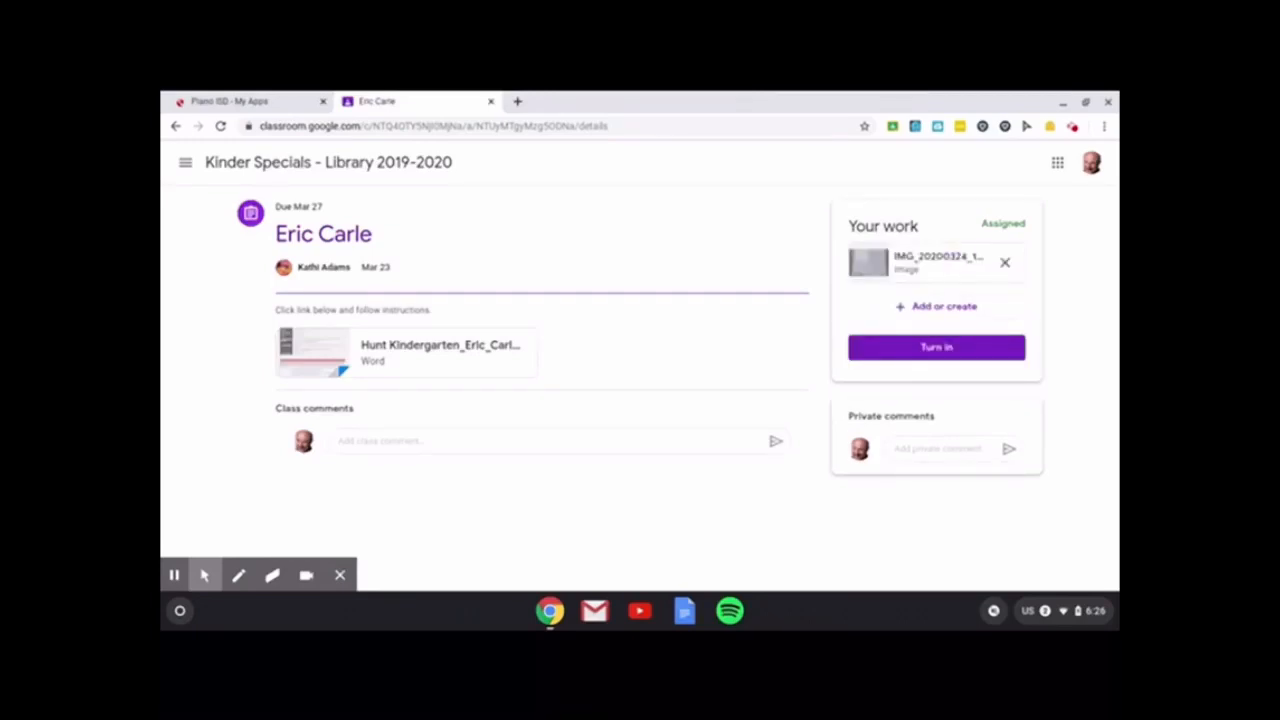
Start a private comment to the teacher, typing 'hi m'
click(937, 448)
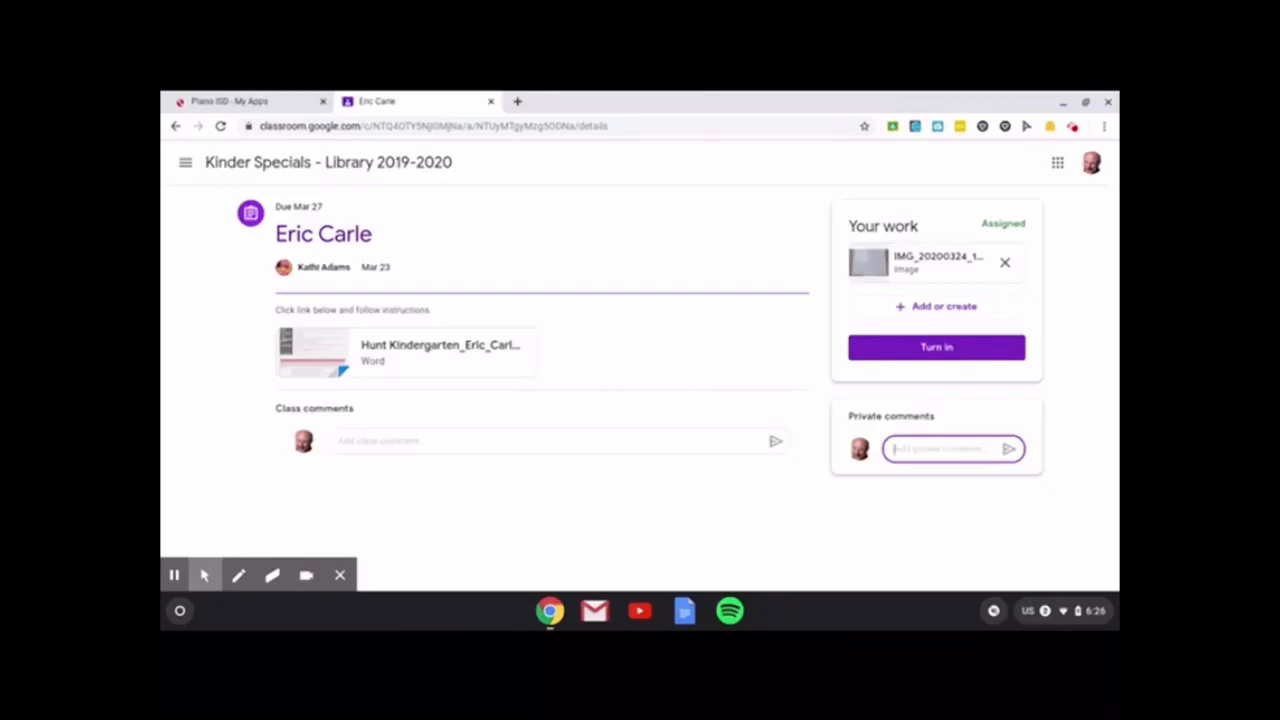
text(hi m)
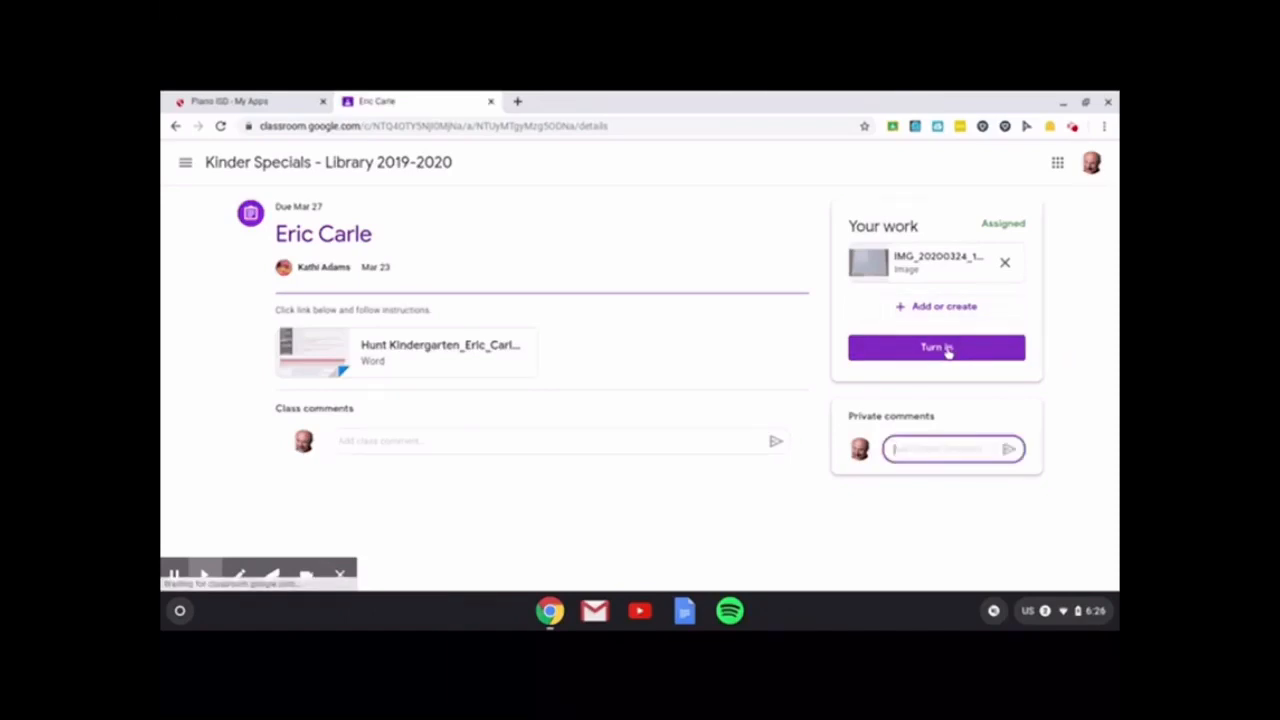
Turn in the Eric Carle assignment and confirm submitting the photo attachment
click(935, 347)
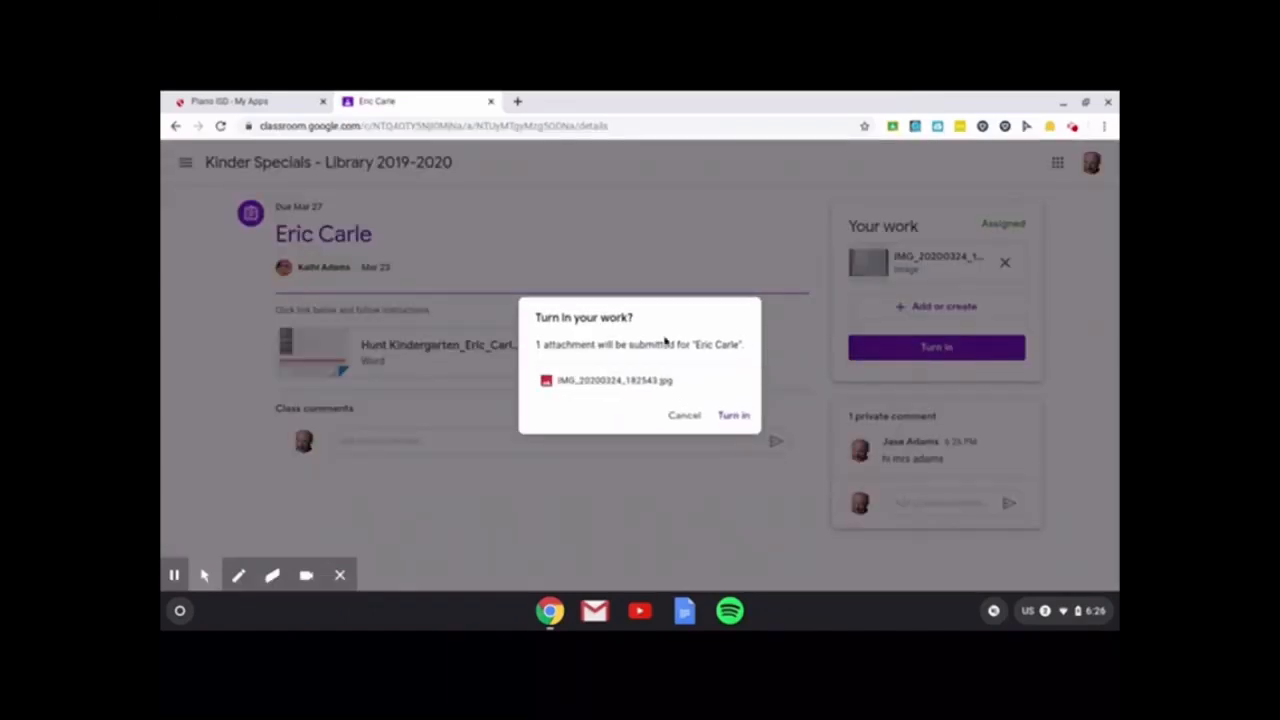
click(733, 415)
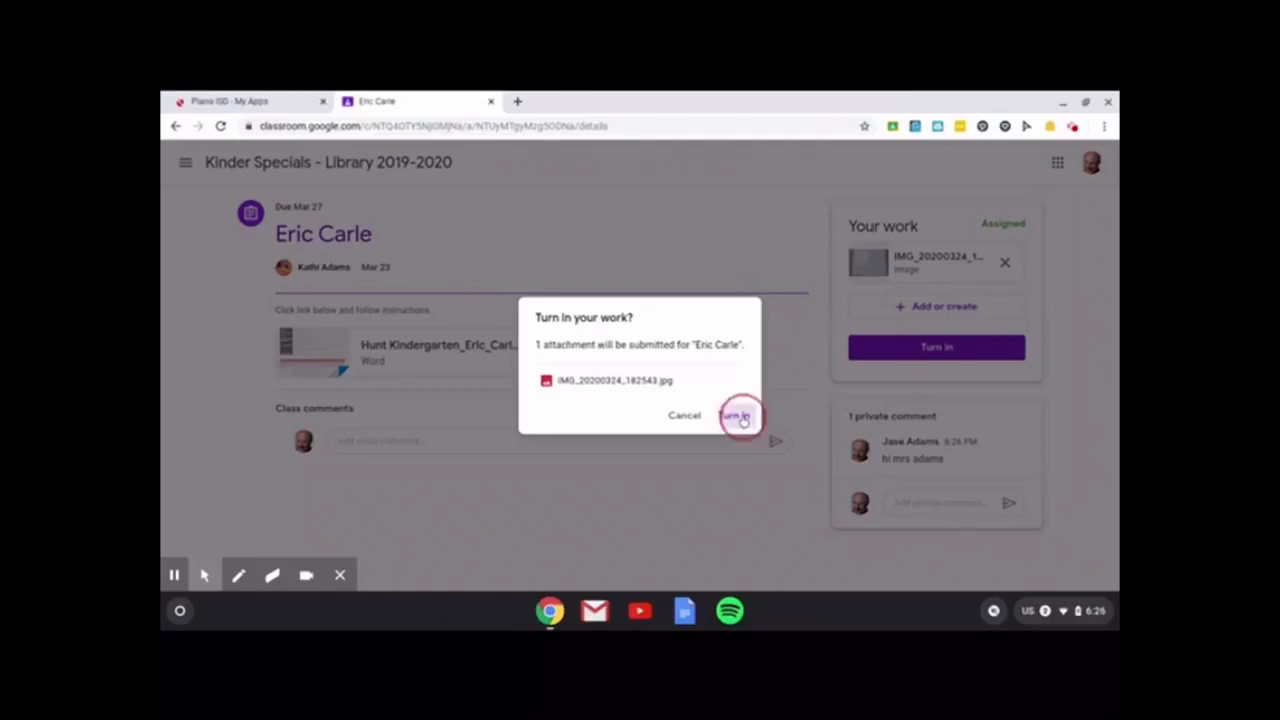
click(737, 415)
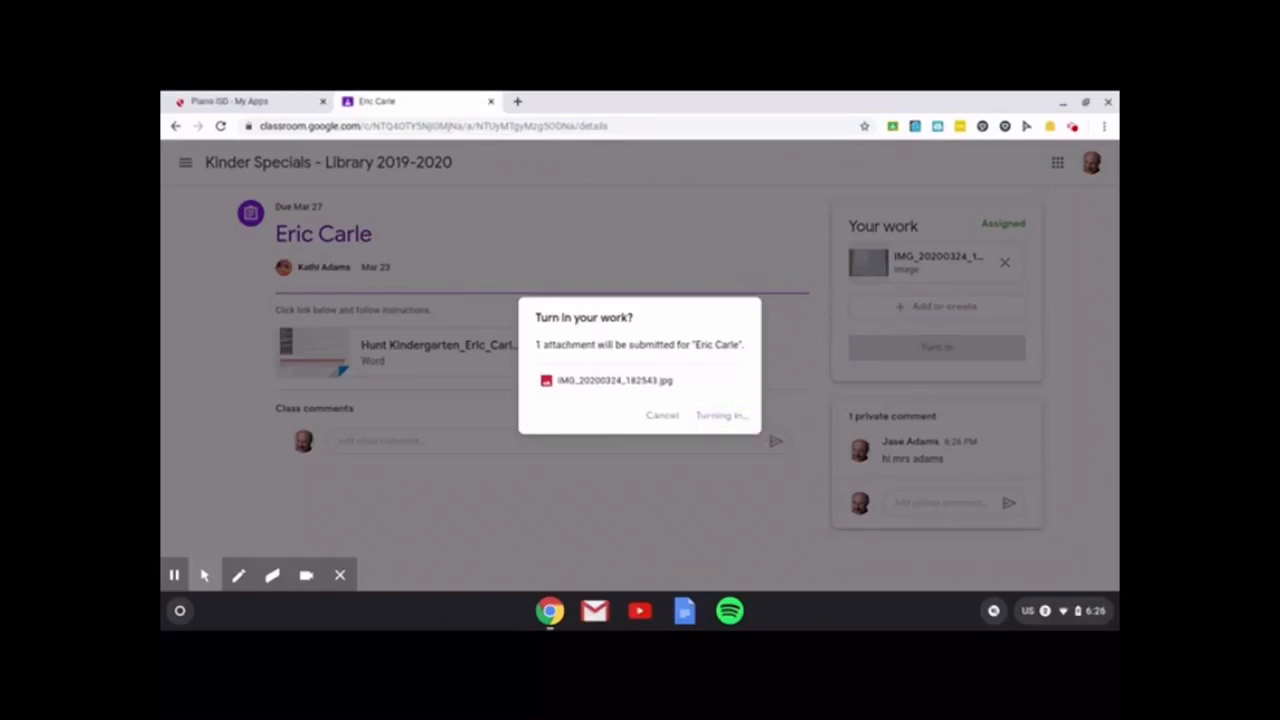
click(720, 415)
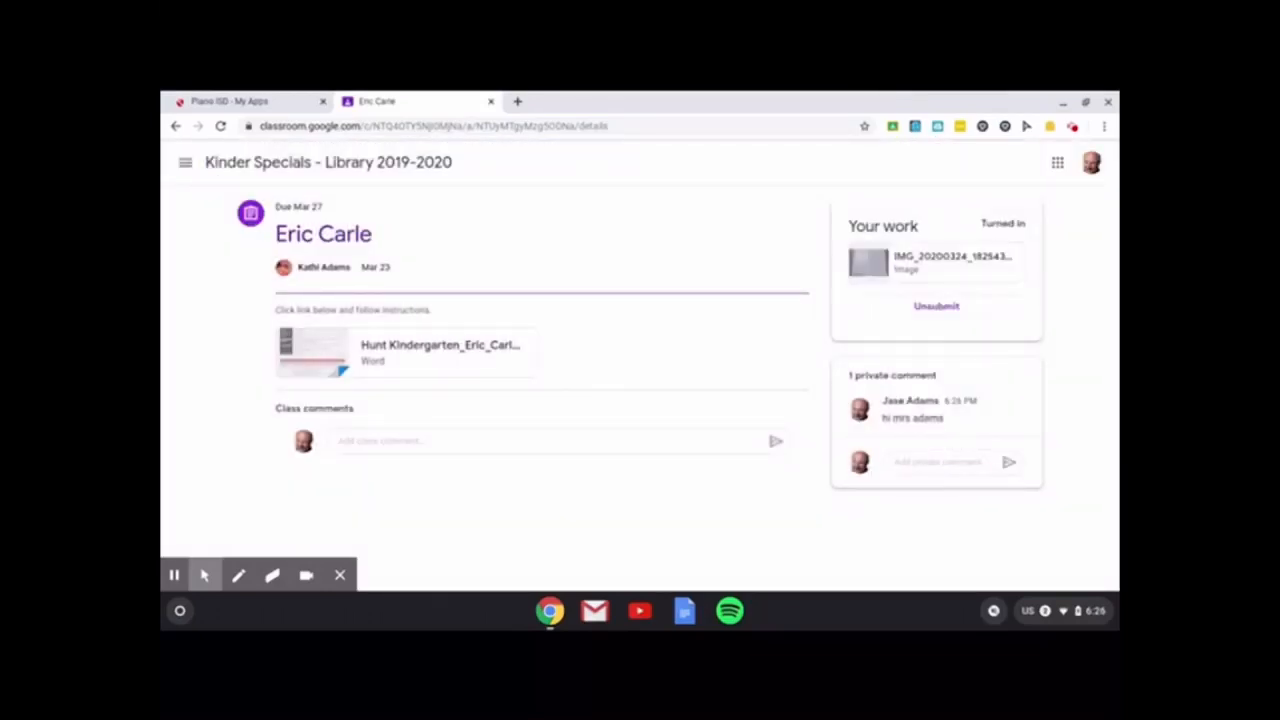
mouse_move(895, 311)
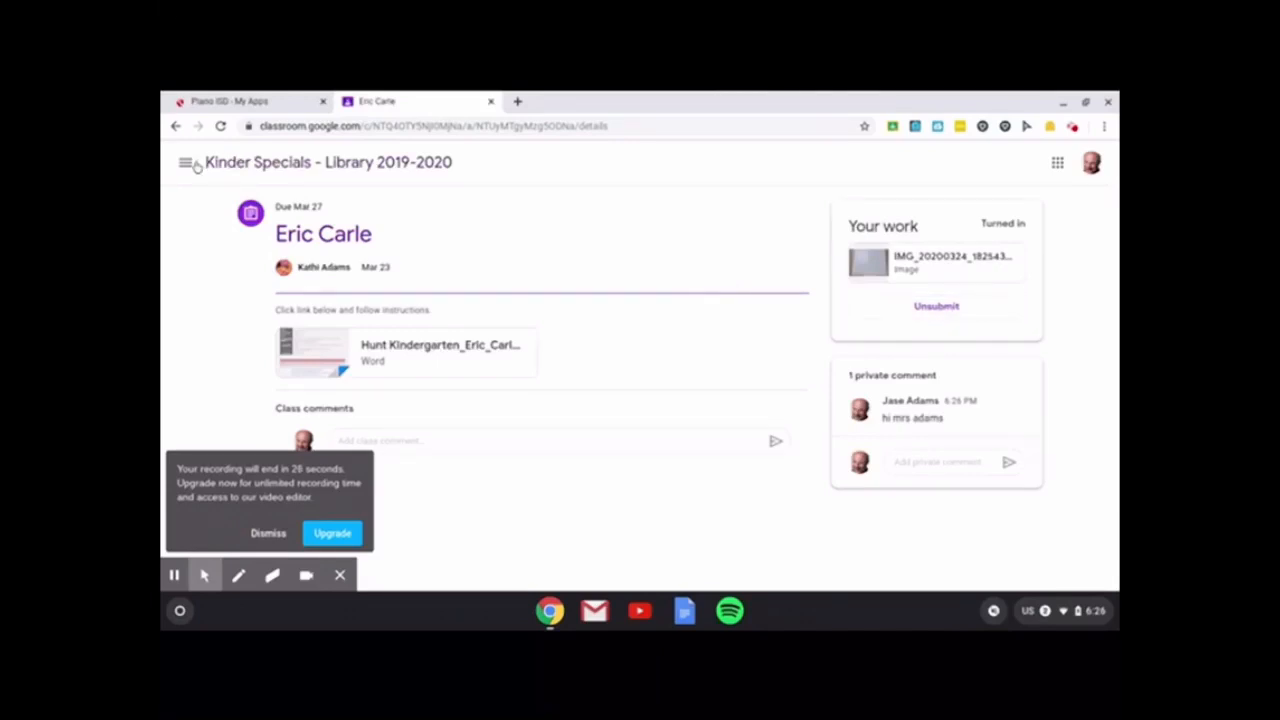
View Classwork for 1st Specials- Library 2019-2020, then sign out of the account
click(186, 162)
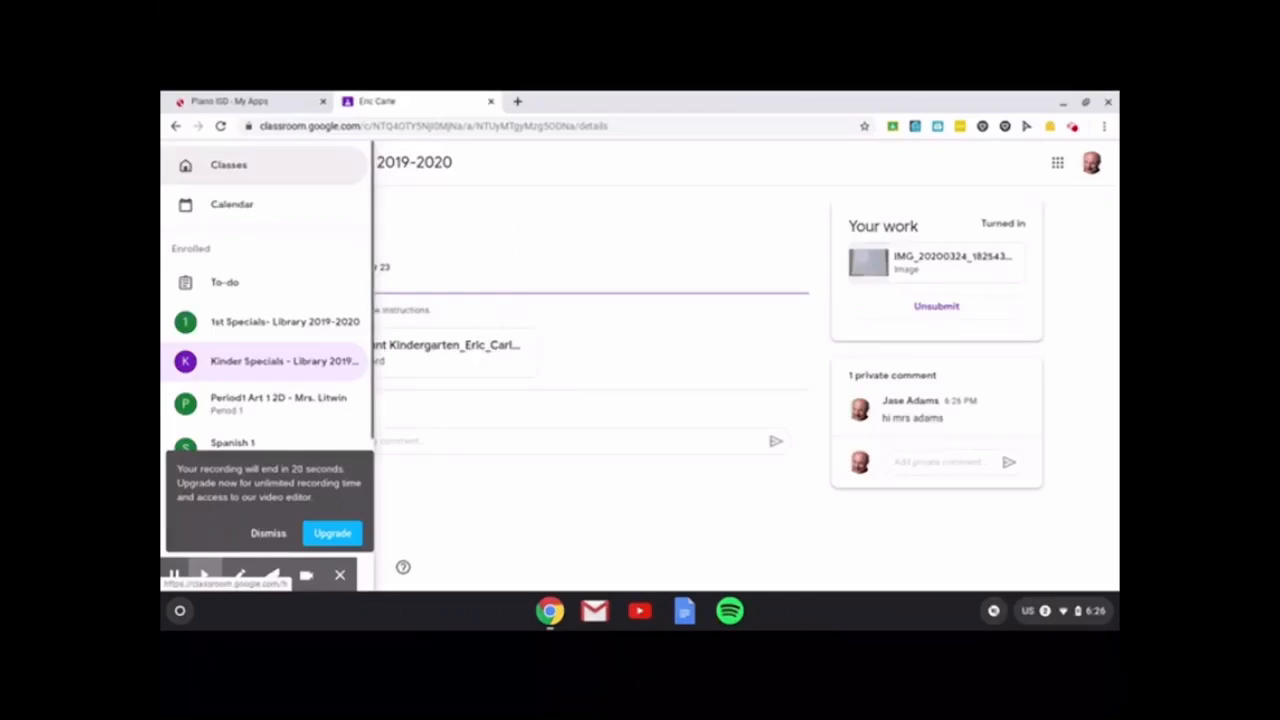
scroll(down, 3)
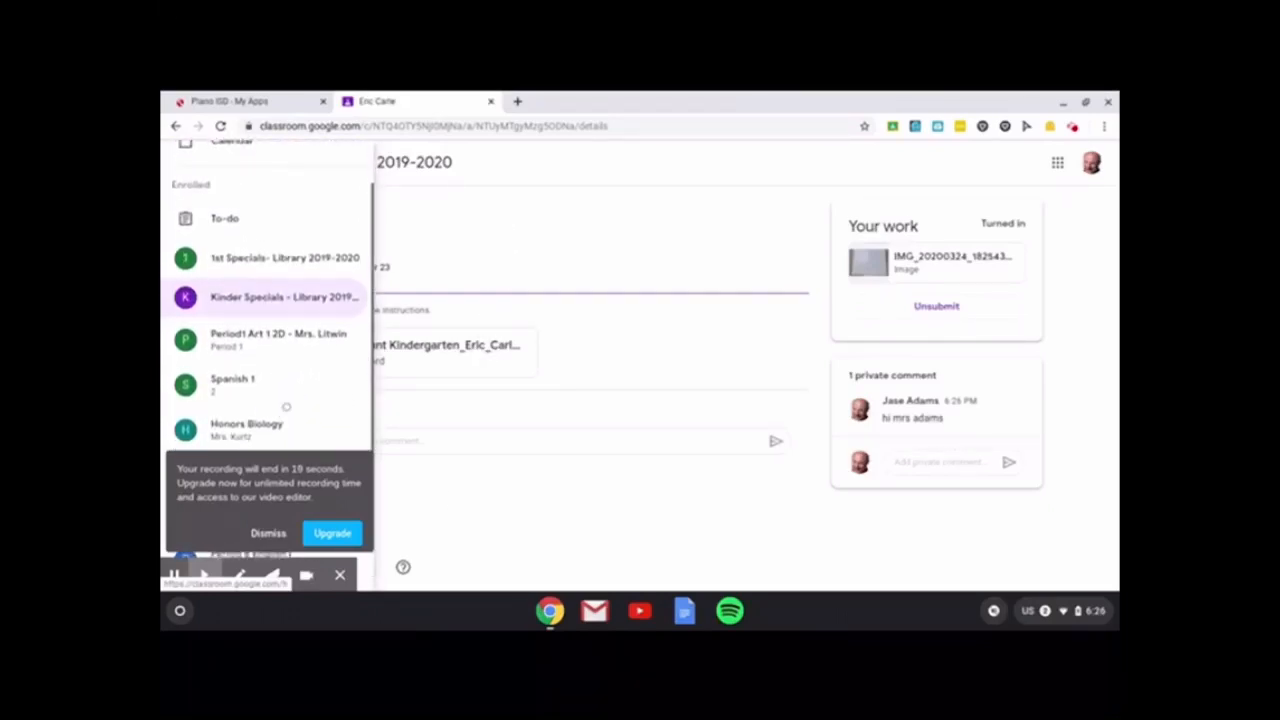
click(284, 258)
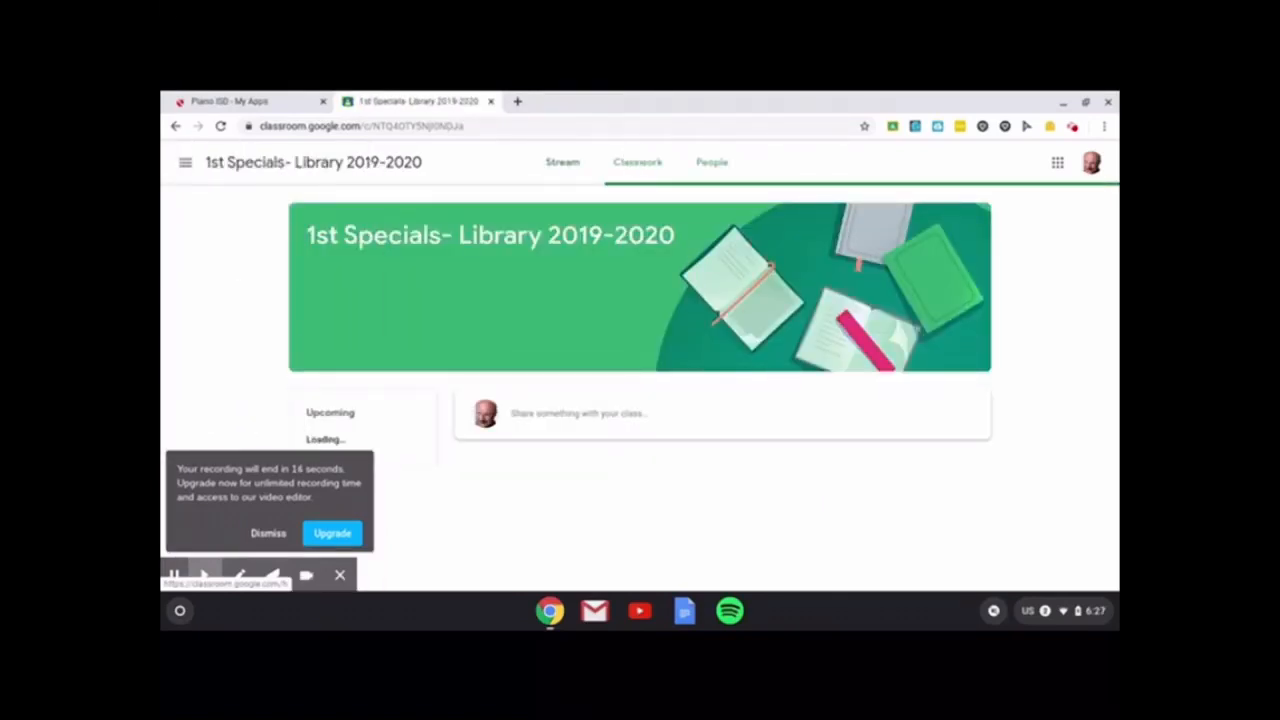
click(637, 162)
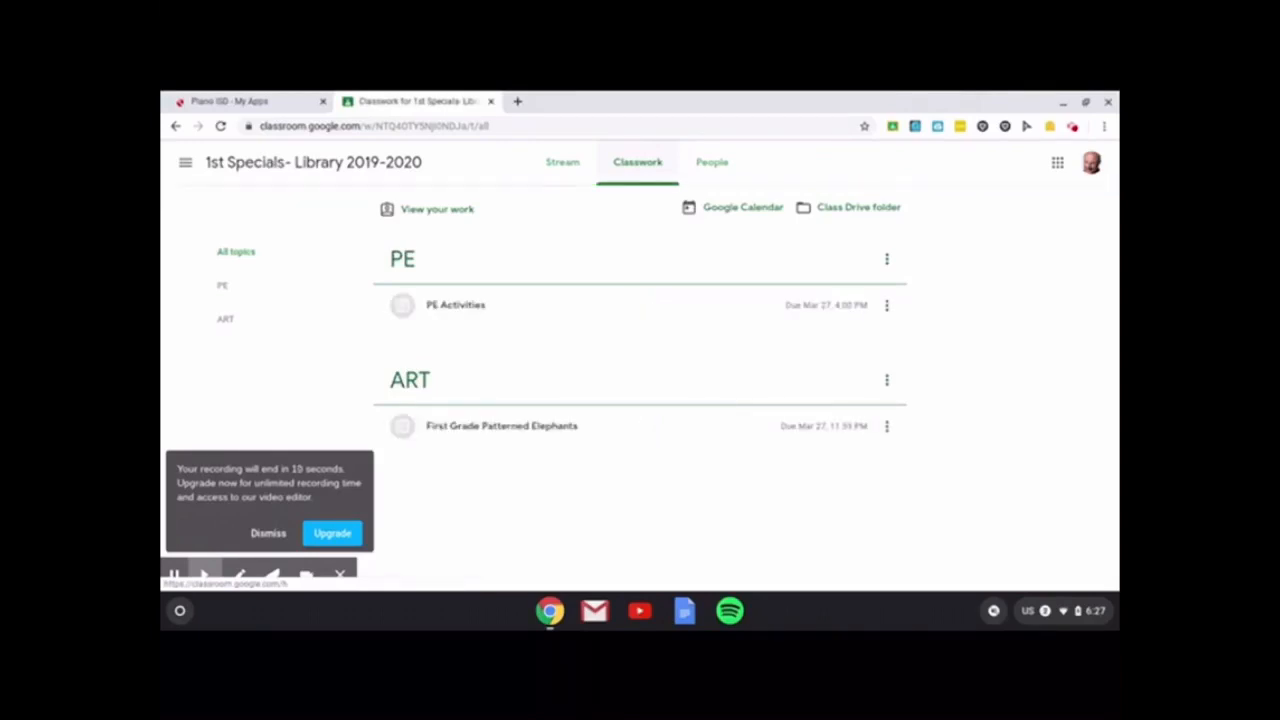
click(1091, 162)
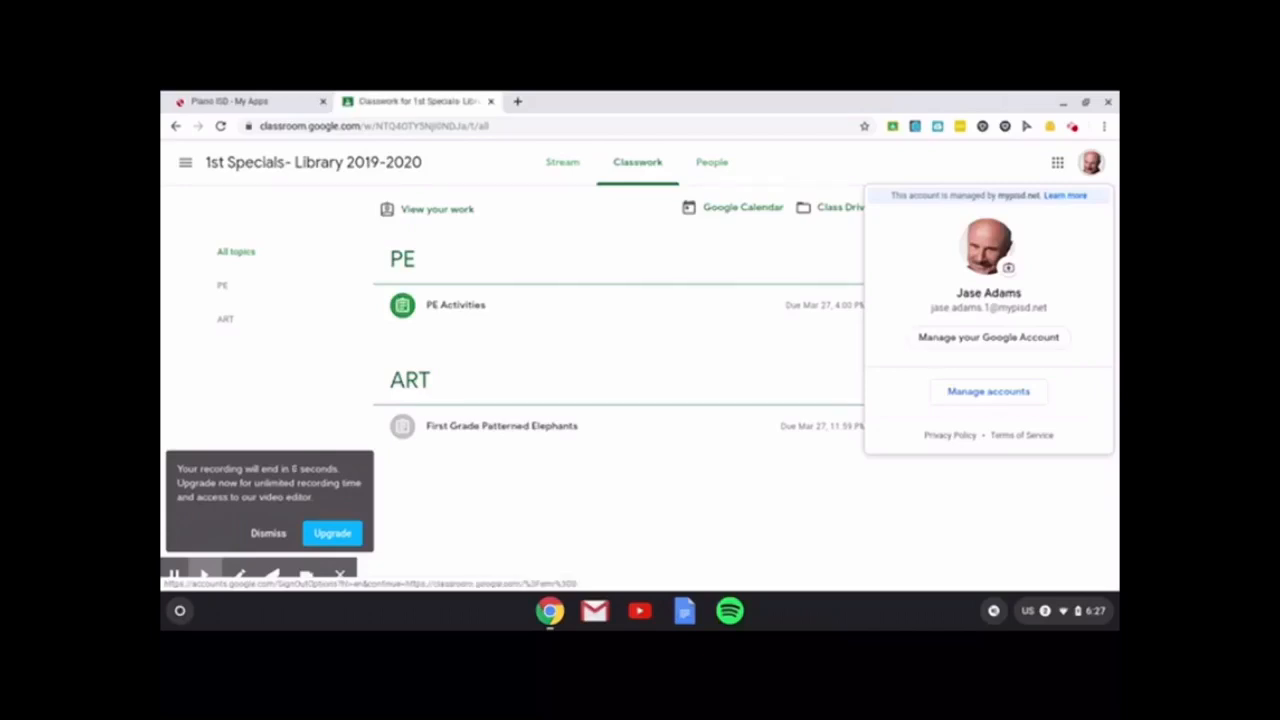
click(987, 391)
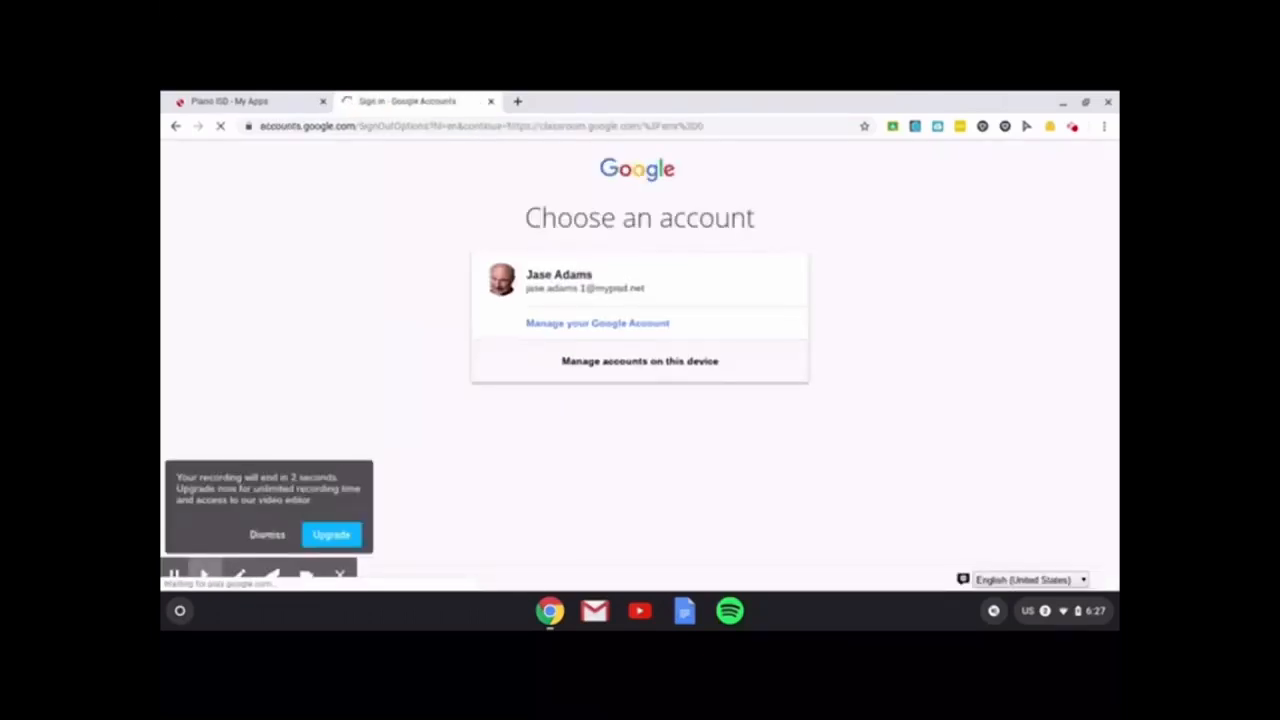